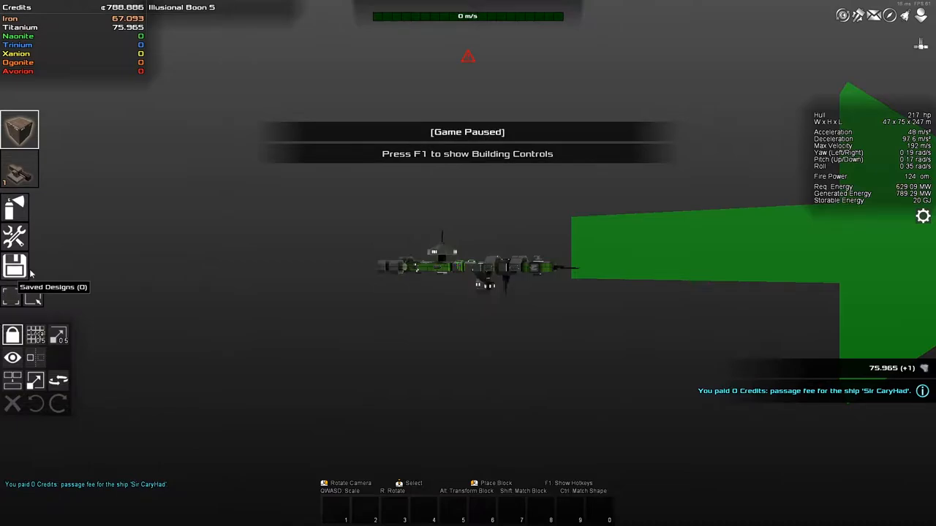
Load the titanium saved design onto the ship, replacing the previous hull
left_click(14, 265)
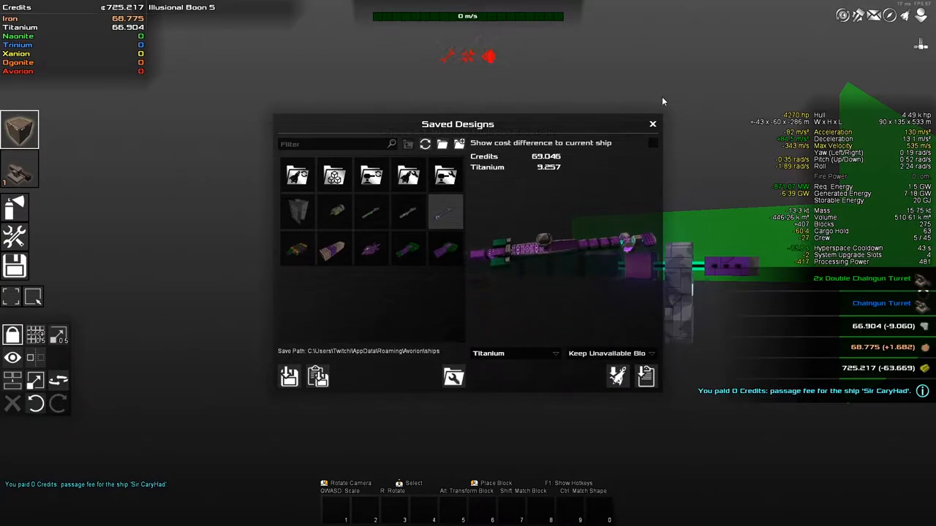
left_click(652, 123)
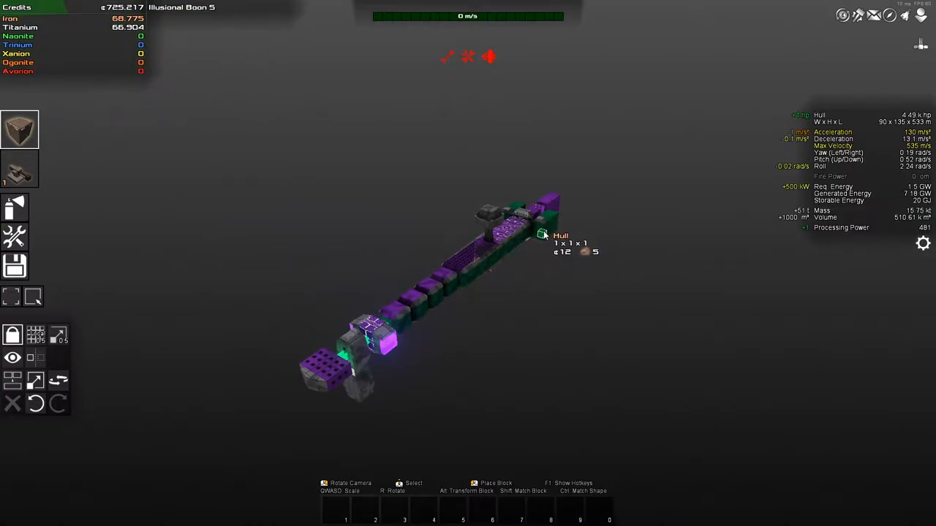
mouse_move(687, 266)
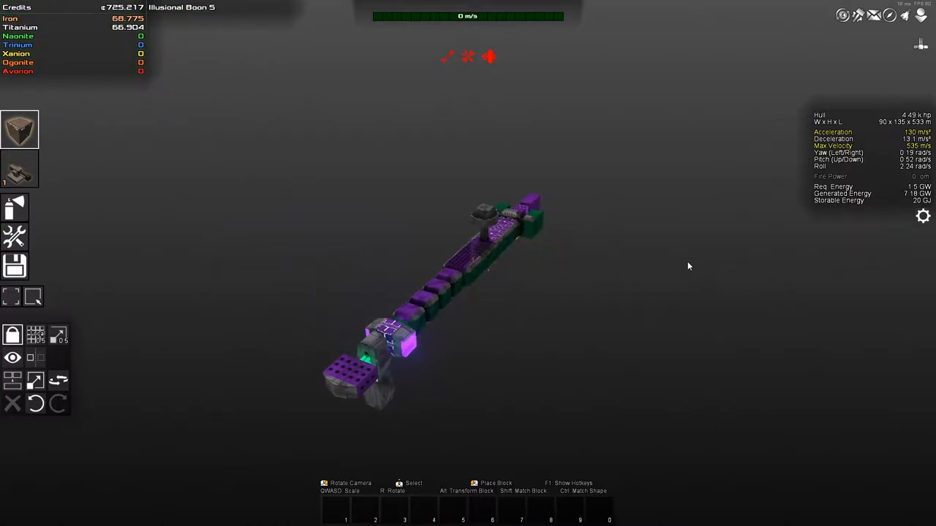
mouse_move(915, 168)
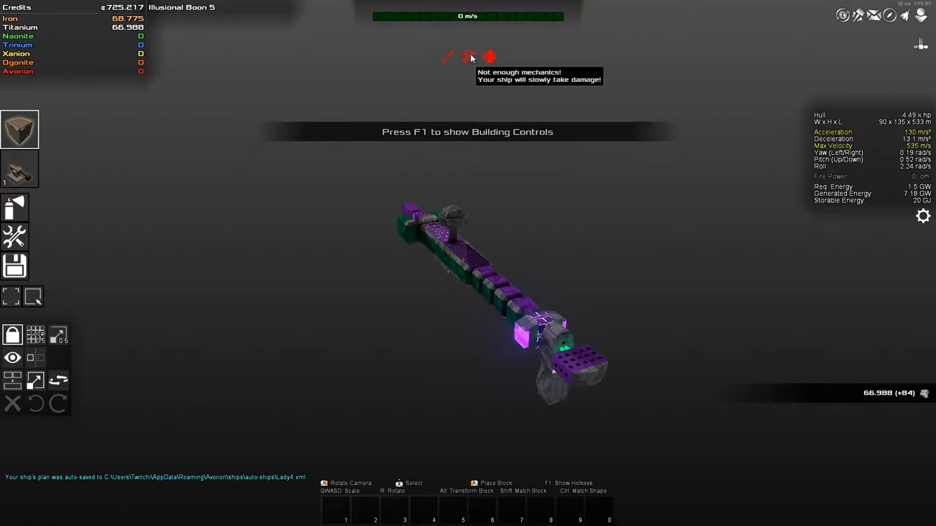
mouse_move(448, 57)
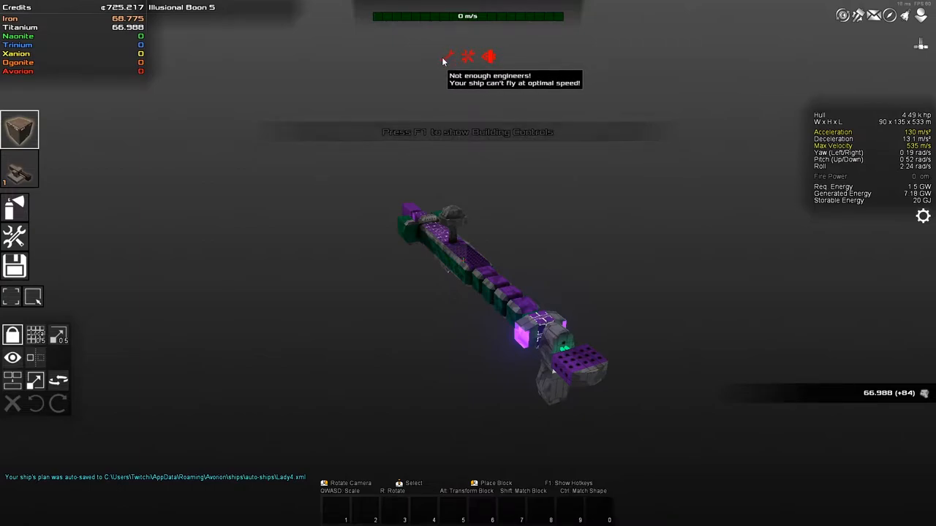
mouse_move(188, 210)
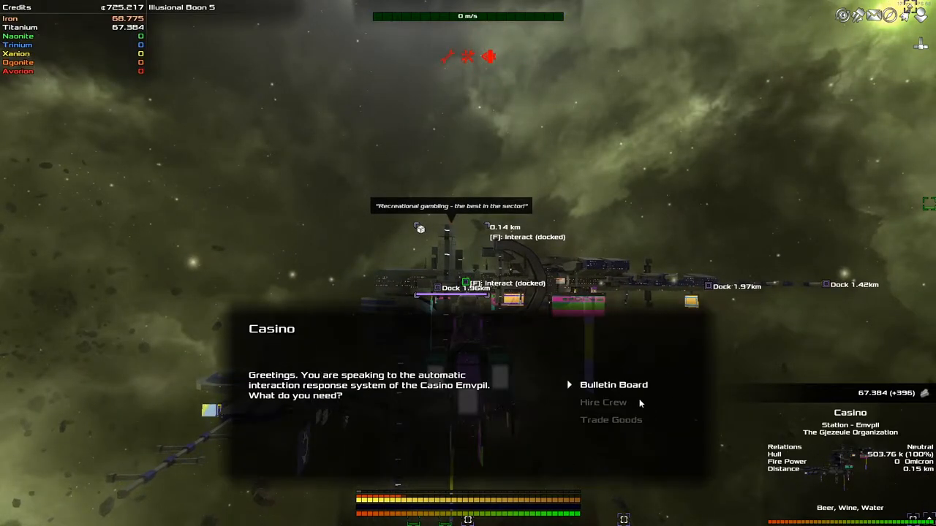
Hire engineers from the Casino's crew screen, then one extra engineer, filling the missing role
left_click(603, 402)
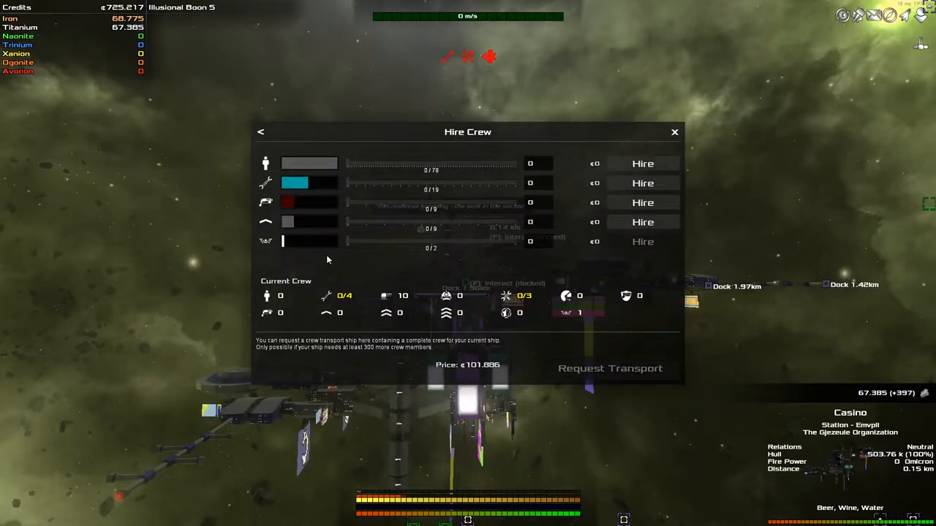
mouse_move(537, 183)
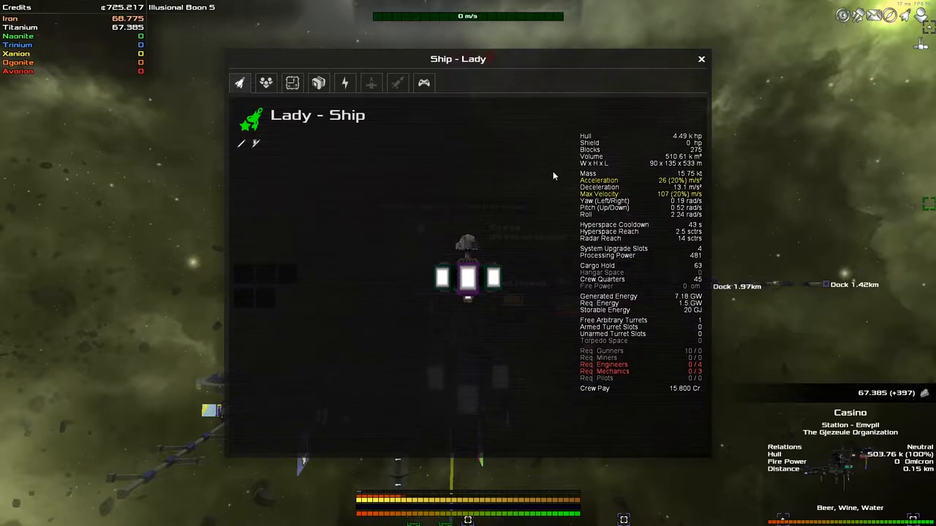
left_click(266, 82)
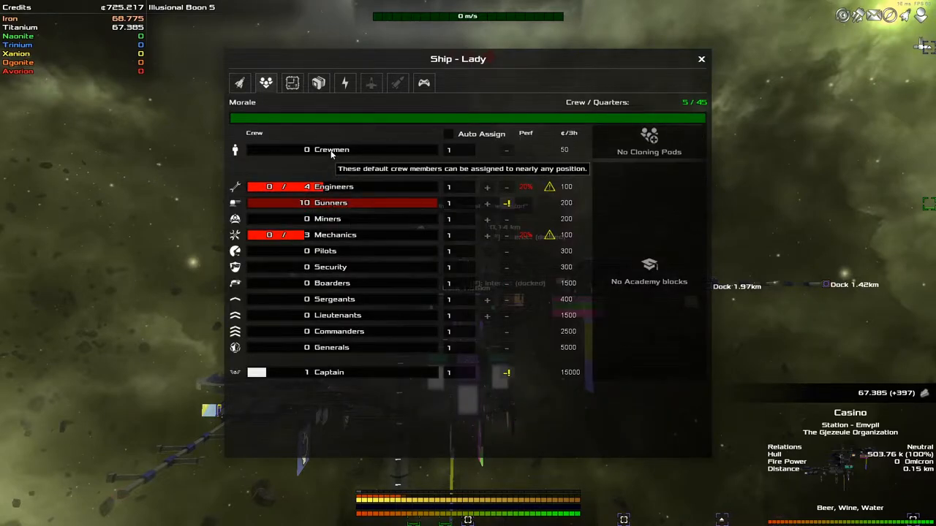
mouse_move(389, 201)
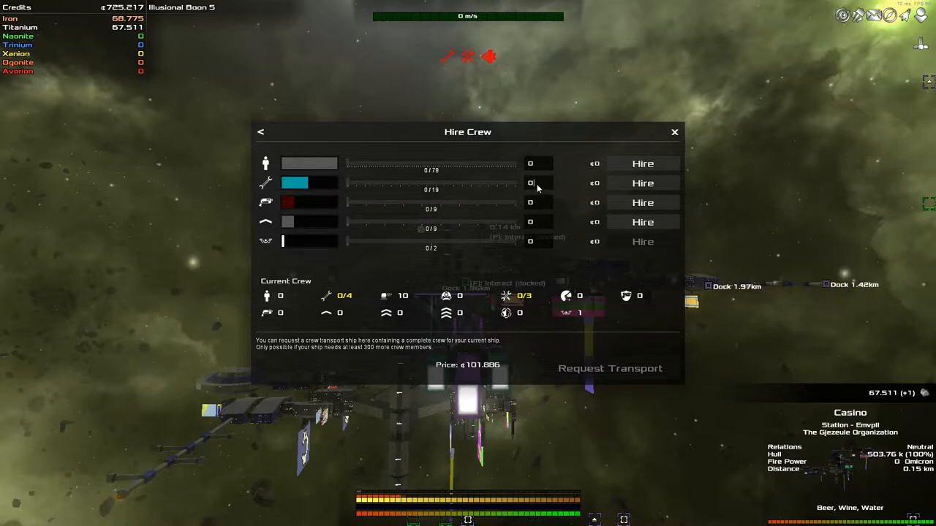
left_click(531, 183)
type("2")
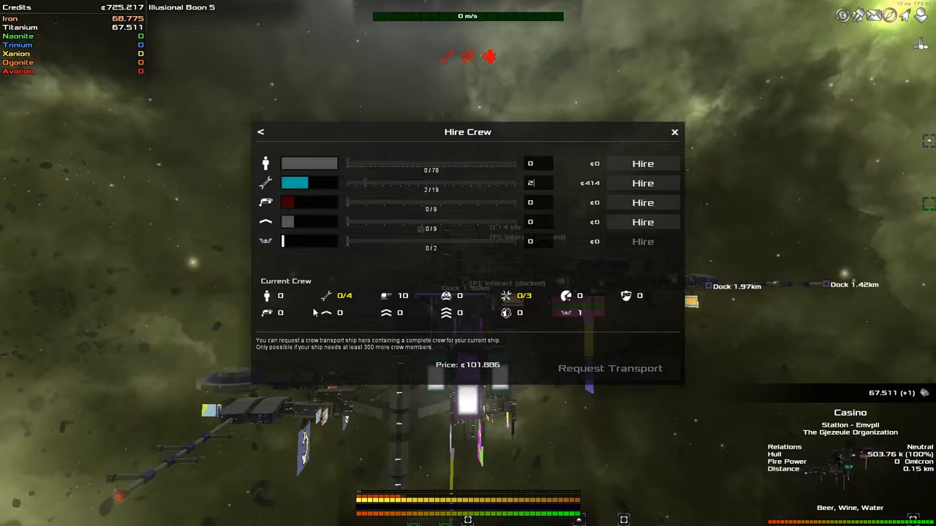
left_click(642, 182)
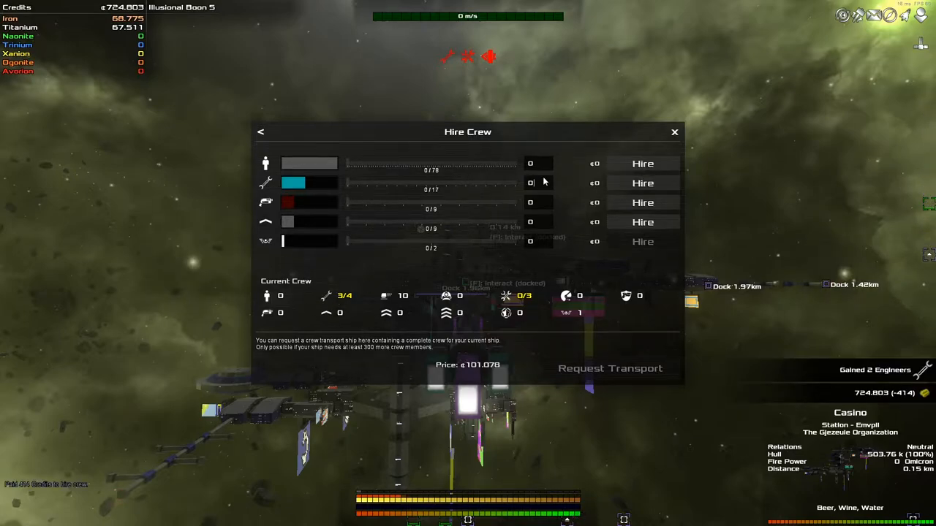
left_click(642, 183)
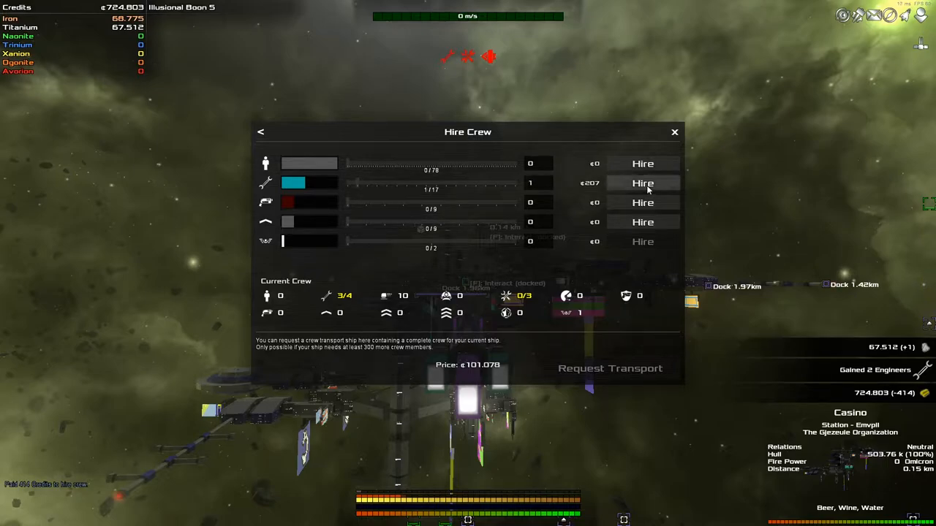
left_click(642, 182)
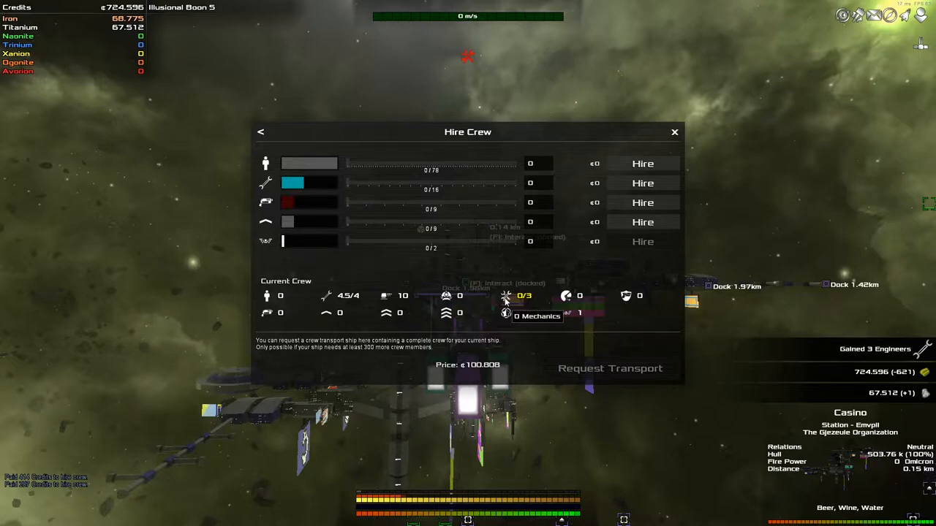
mouse_move(538, 290)
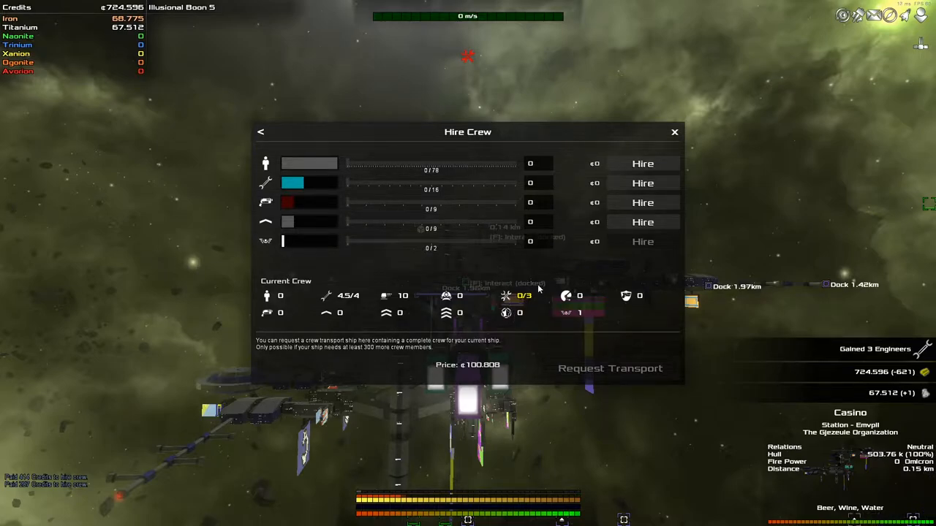
left_click(673, 132)
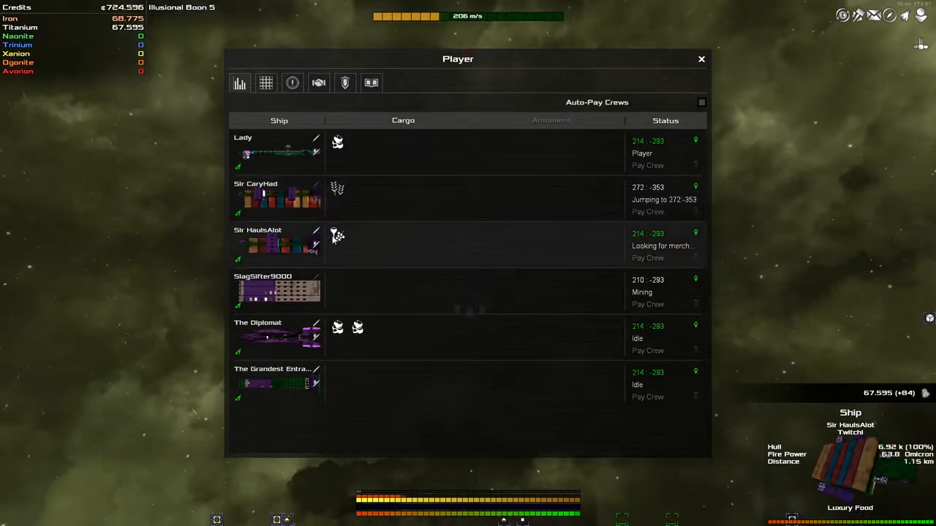
mouse_move(336, 235)
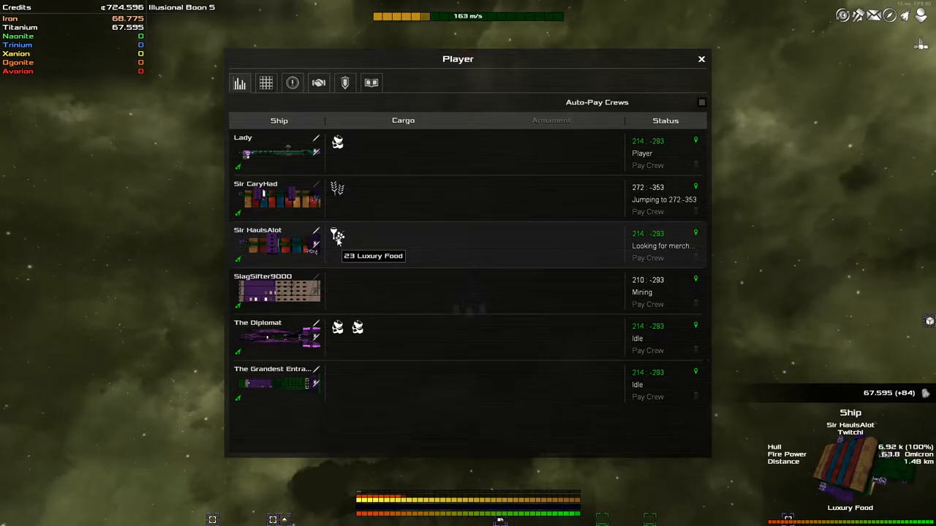
Bring up the Casino's Trade Goods screen listing beer, food and luxury food
left_click(700, 58)
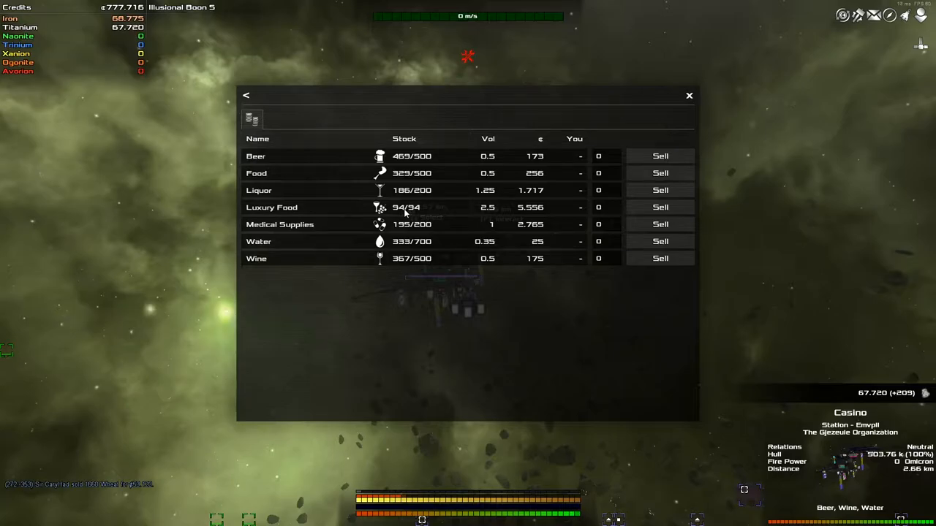
Close the goods market and jump via the galaxy map to Illusional Boon 4
left_click(688, 95)
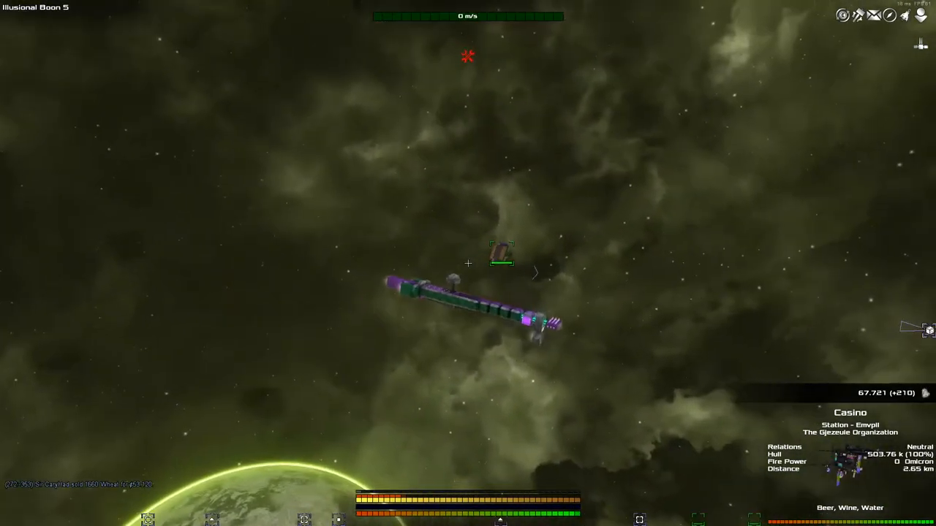
key("m")
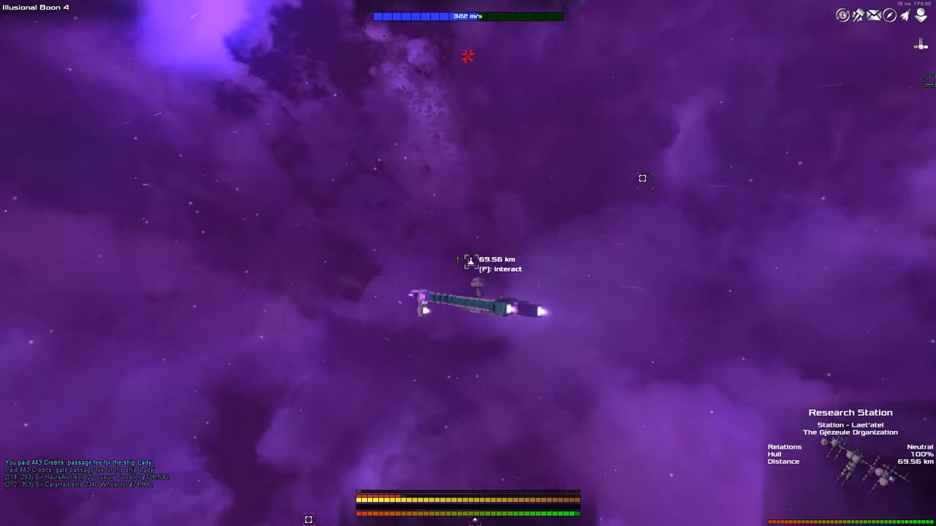
Interact with the Research Station and hire two mechanics
key("f")
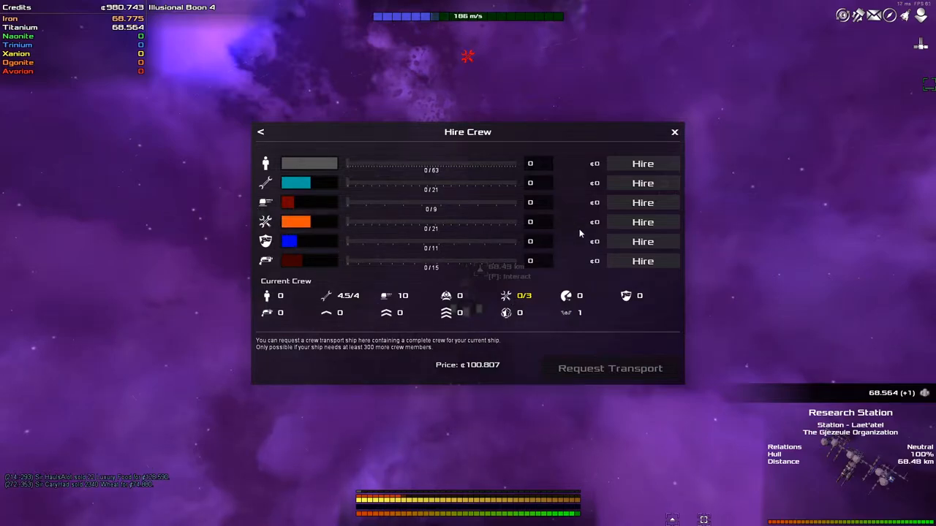
left_click(673, 131)
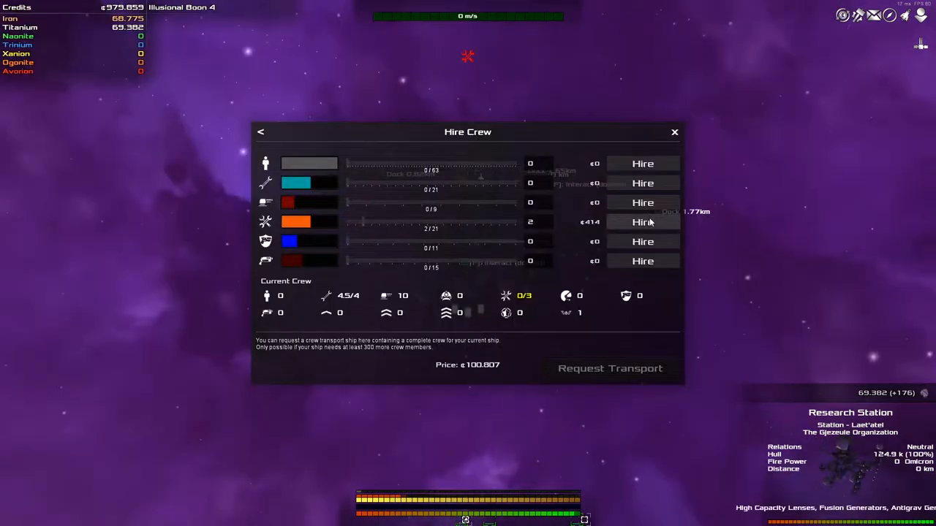
left_click(642, 223)
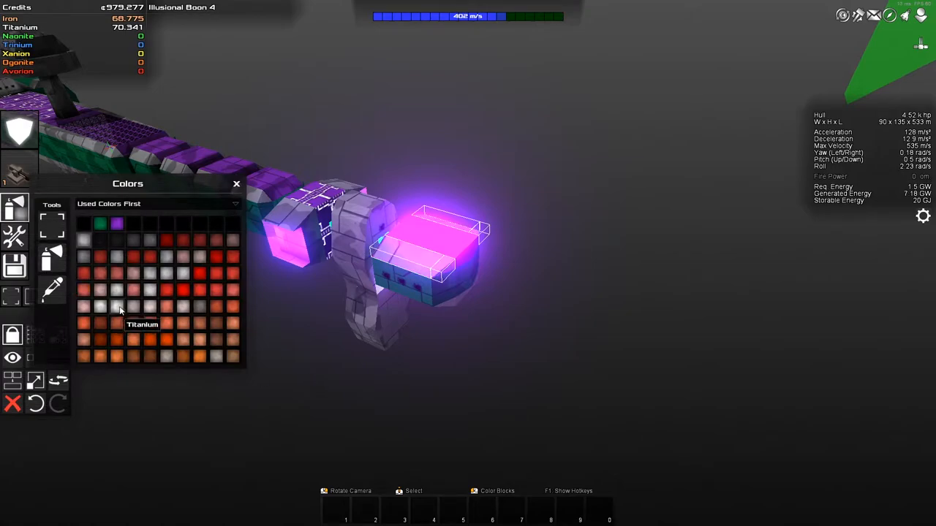
Choose titanium as block material and convert the engine block to titanium
left_click(237, 184)
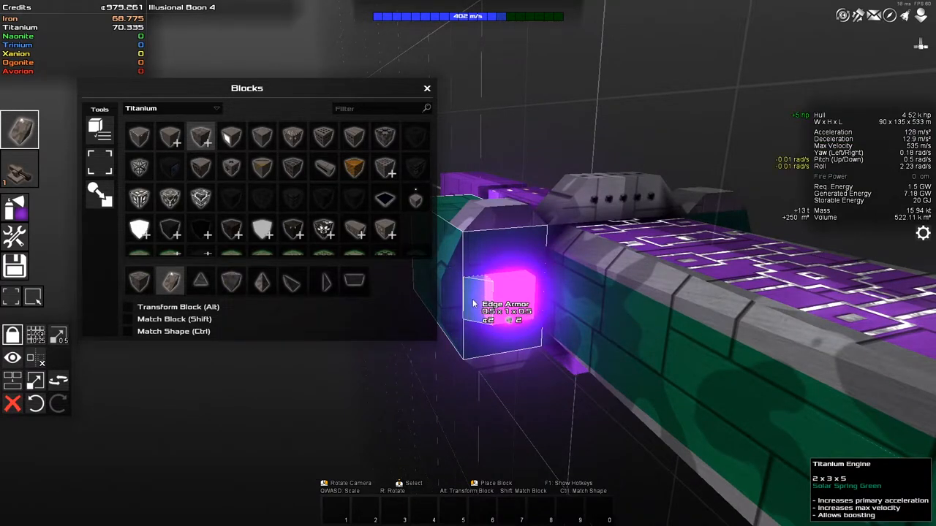
left_click(497, 293)
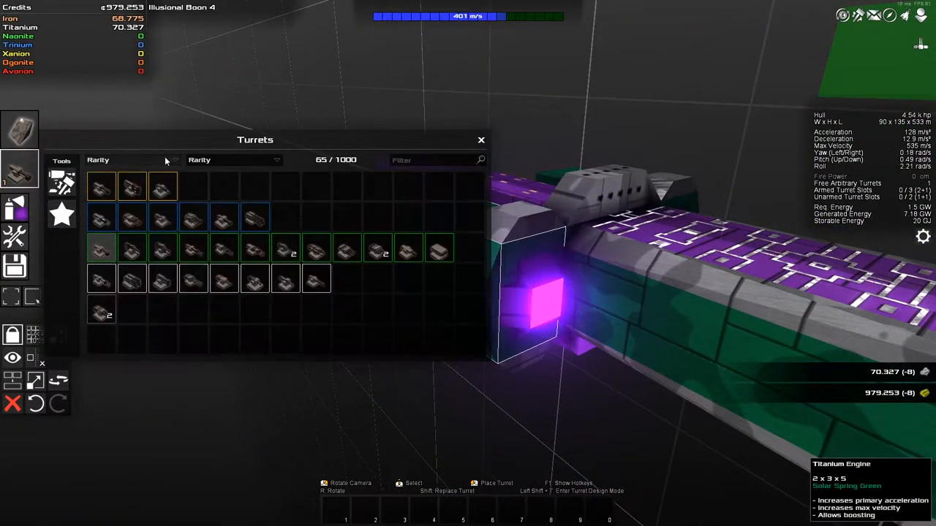
left_click(132, 160)
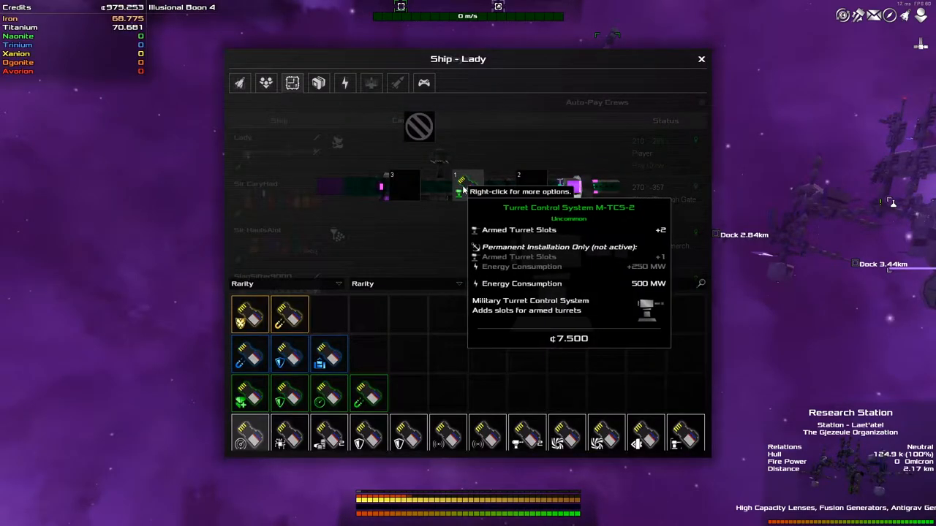
Install the M-TCS-2 turret control system permanently on the Lady and confirm
right_click(466, 182)
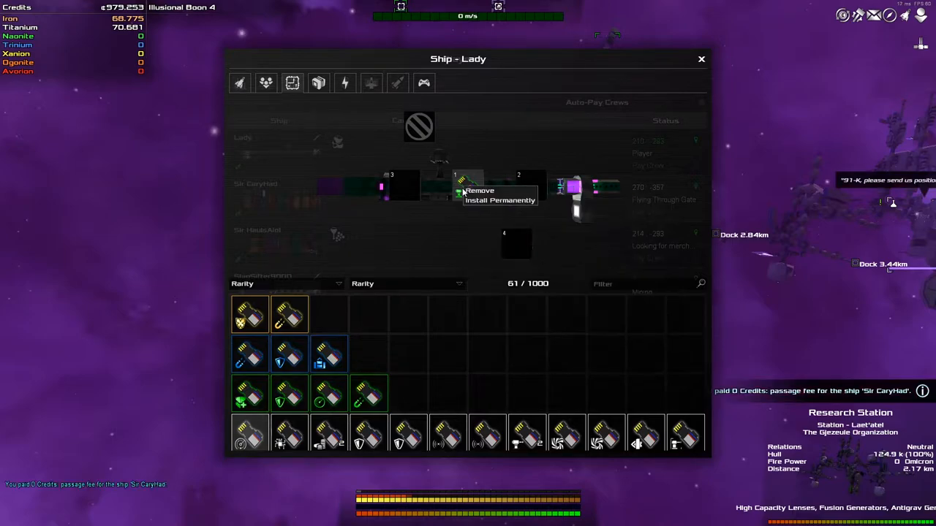
left_click(501, 199)
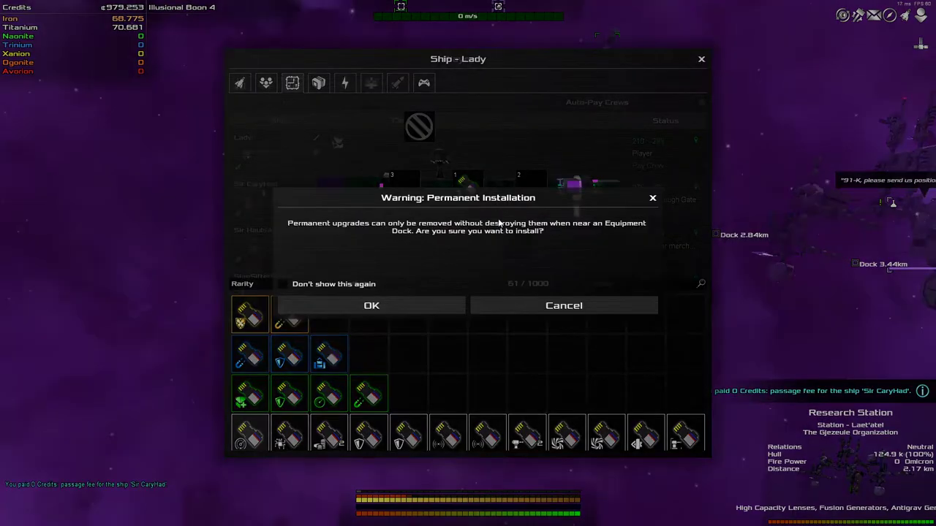
mouse_move(507, 257)
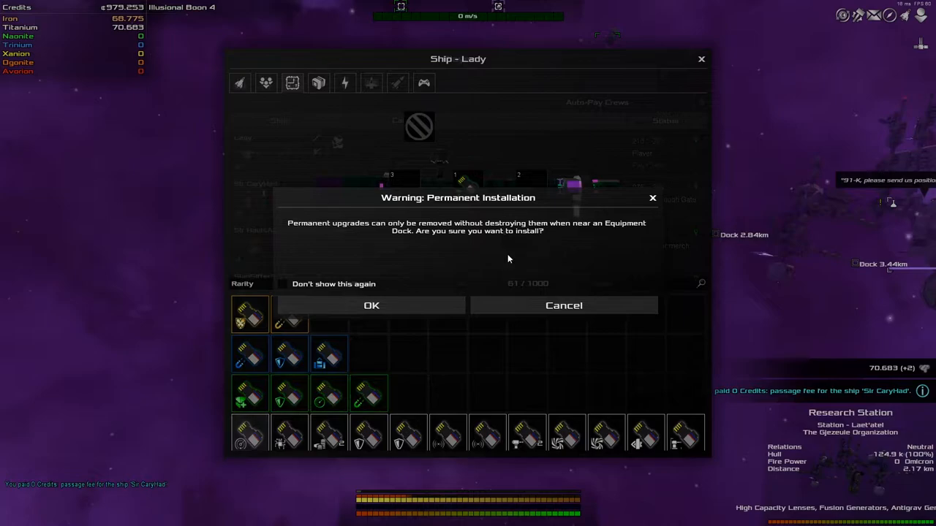
left_click(371, 306)
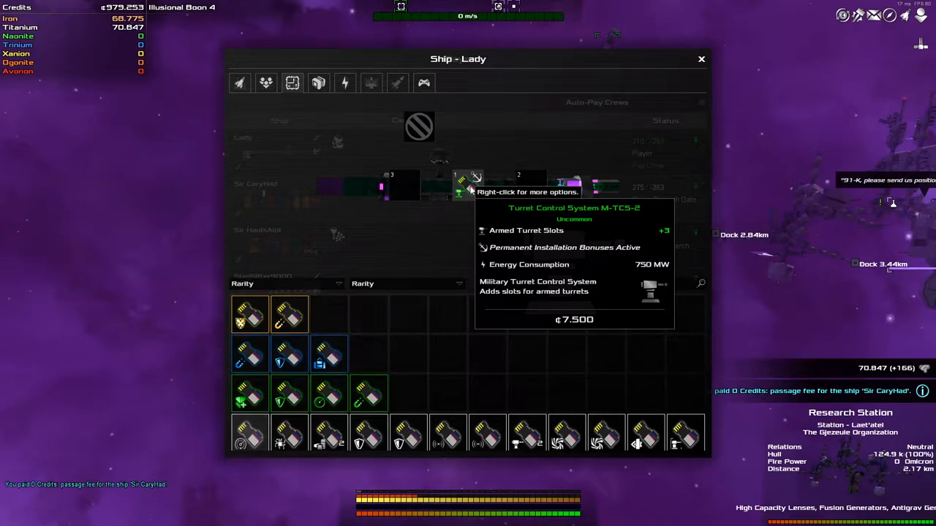
left_click(700, 59)
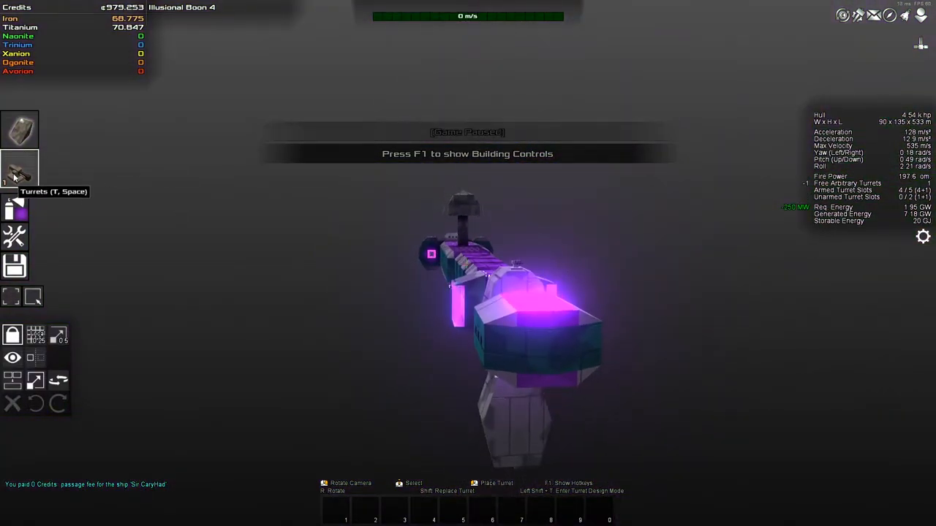
Browse the turret inventory in the builder and remove the Bolter turret
left_click(21, 168)
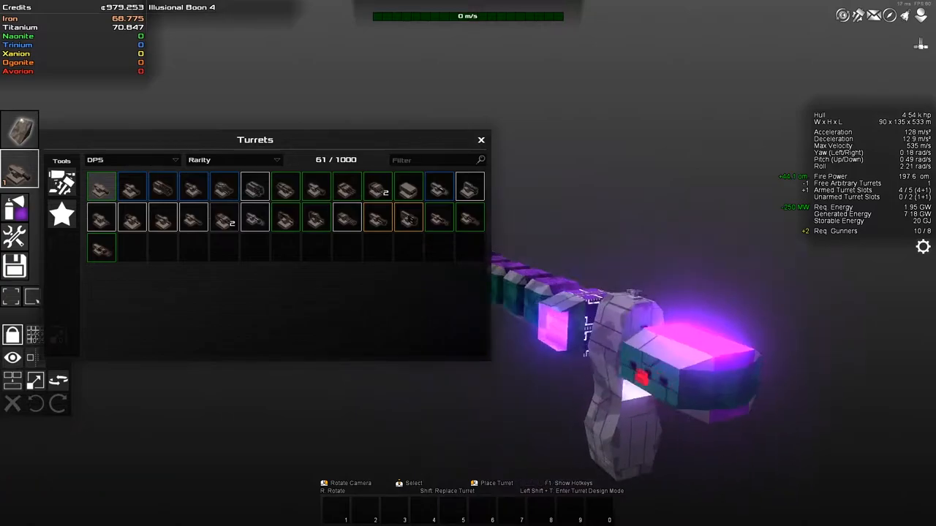
left_click(482, 141)
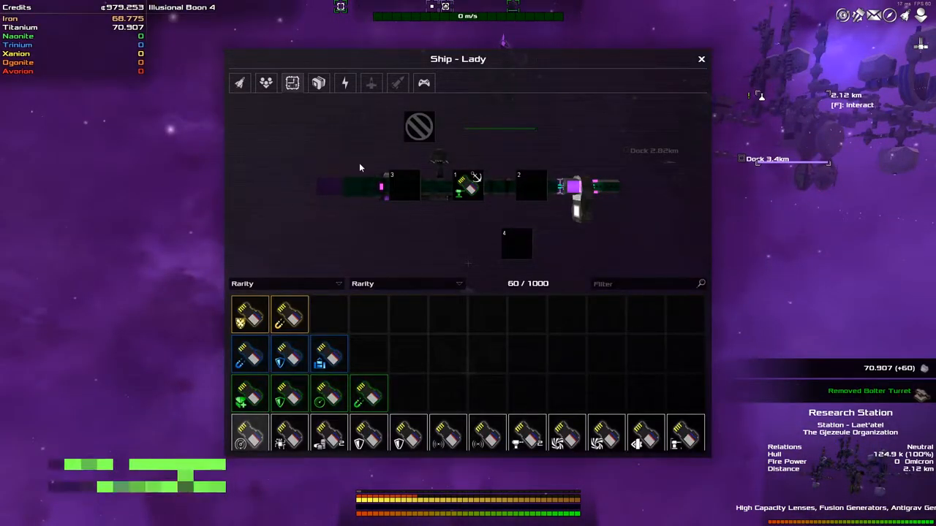
mouse_move(519, 190)
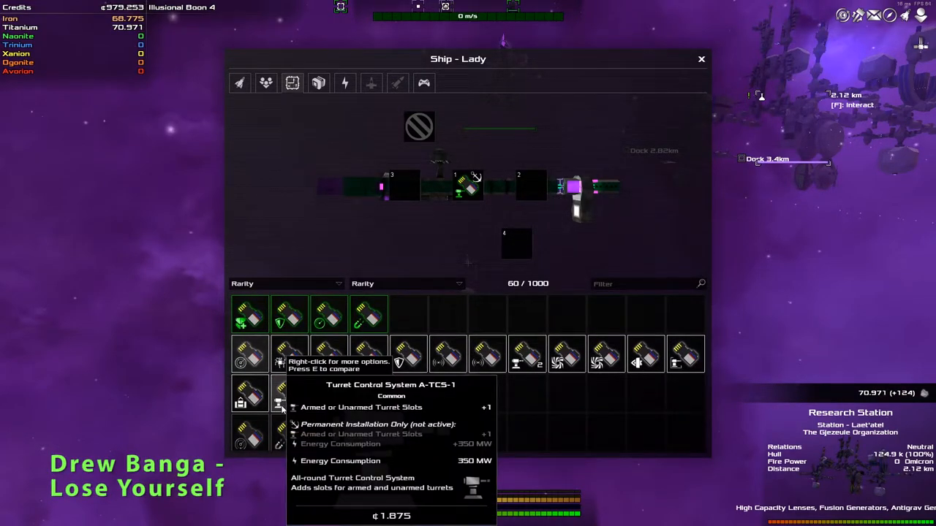
mouse_move(526, 355)
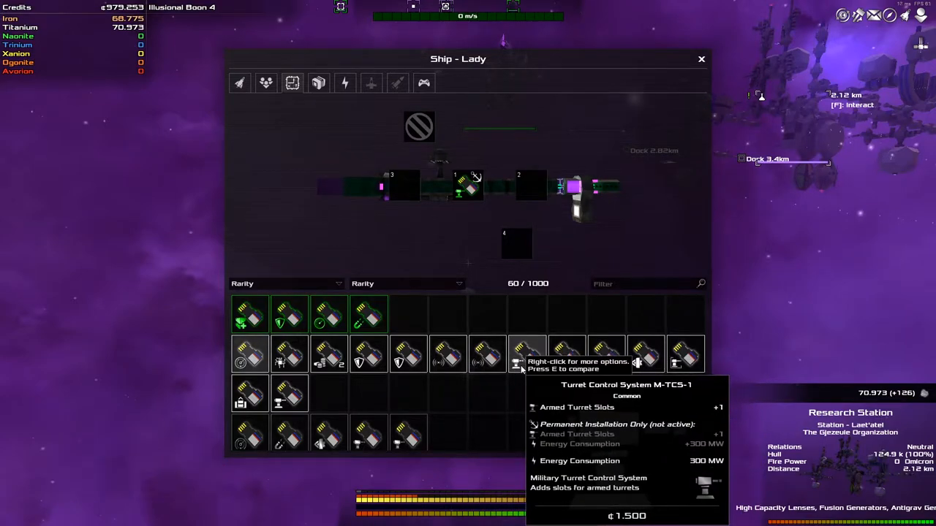
mouse_move(290, 395)
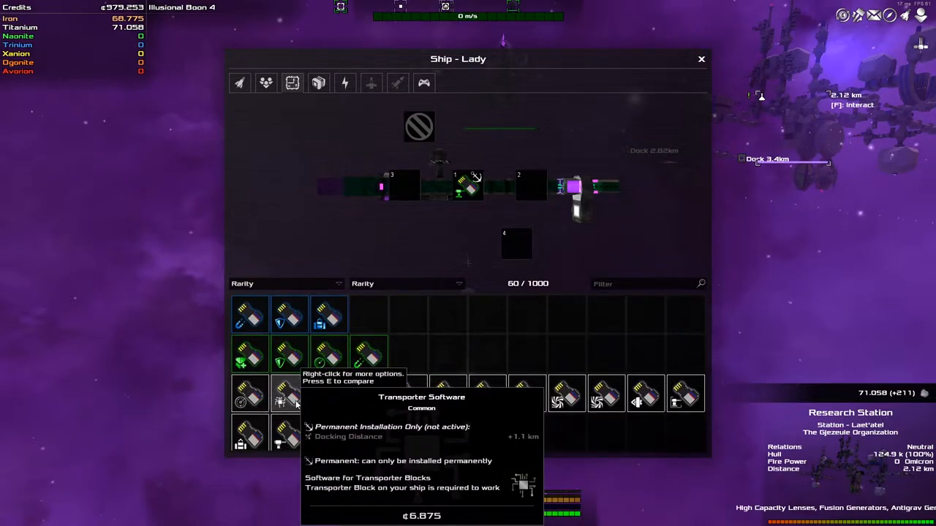
mouse_move(459, 191)
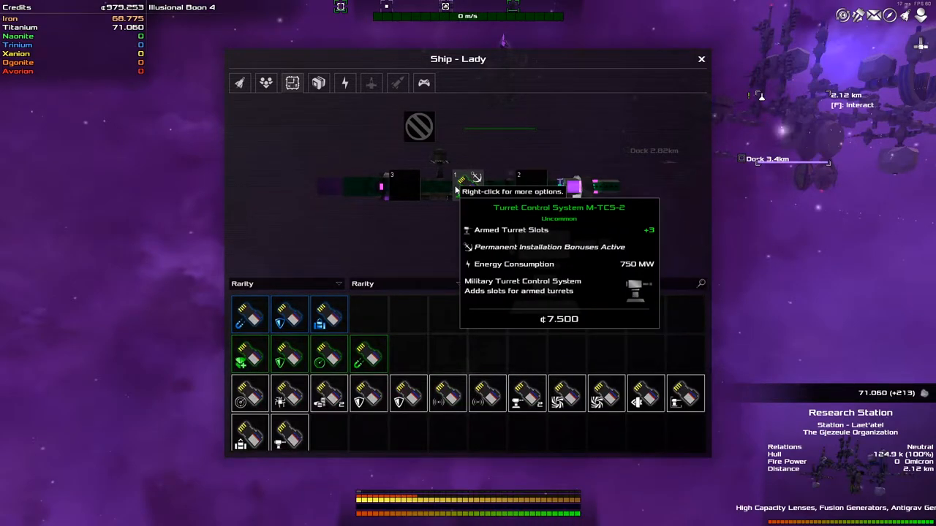
Bring up the Escort Craft prompt for StagSifter9000 on the galaxy map
left_click(701, 58)
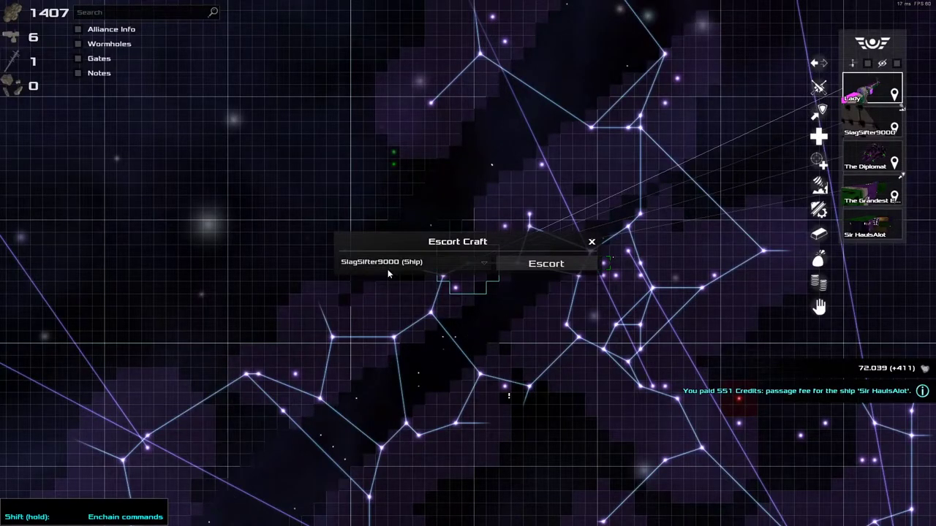
Return to the sector, fly toward the Lady, then reopen the galaxy map
left_click(544, 263)
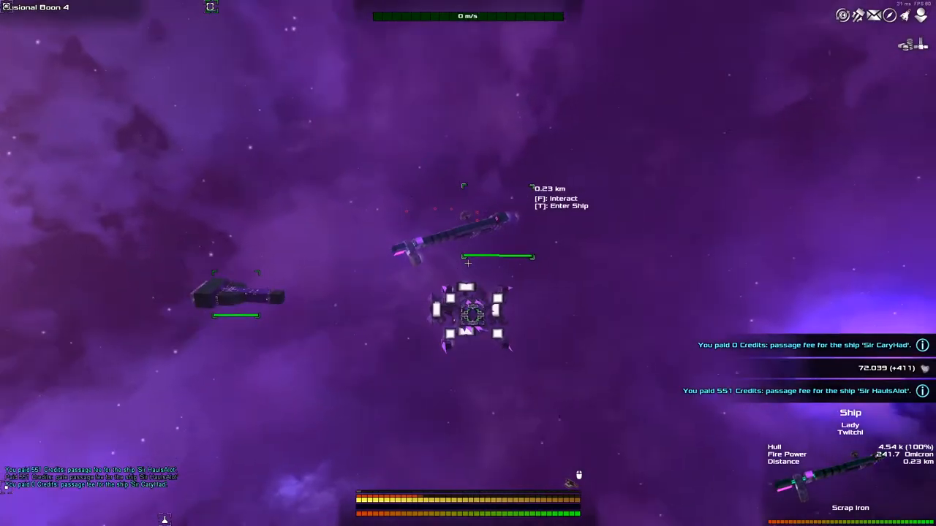
key("w")
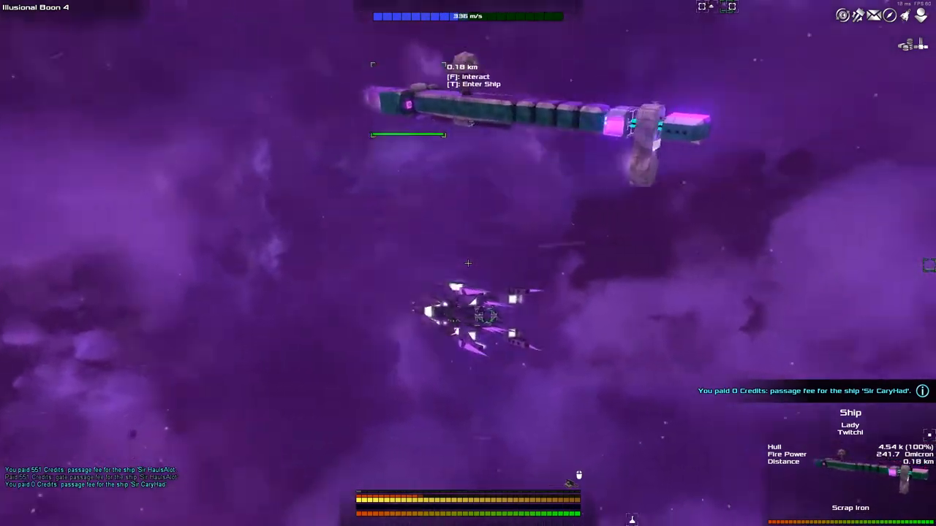
key("m")
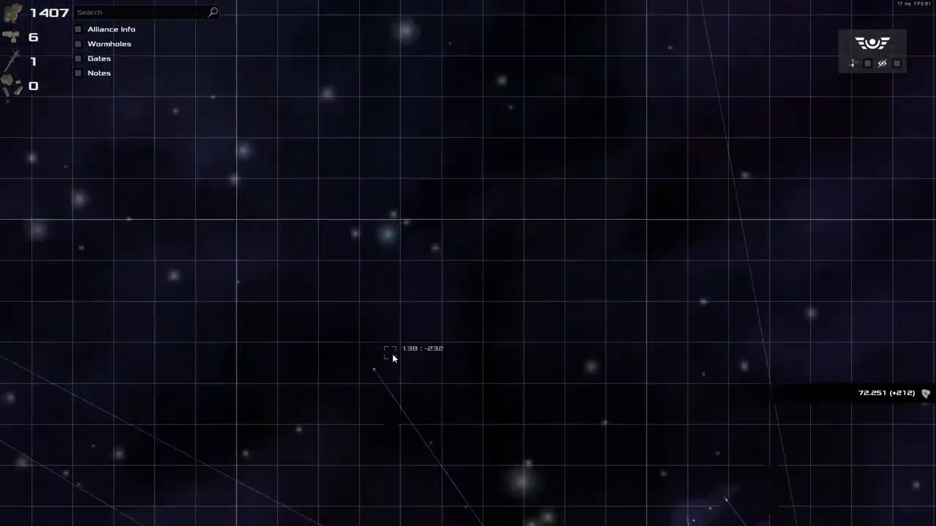
left_click_drag(394, 358, 482, 303)
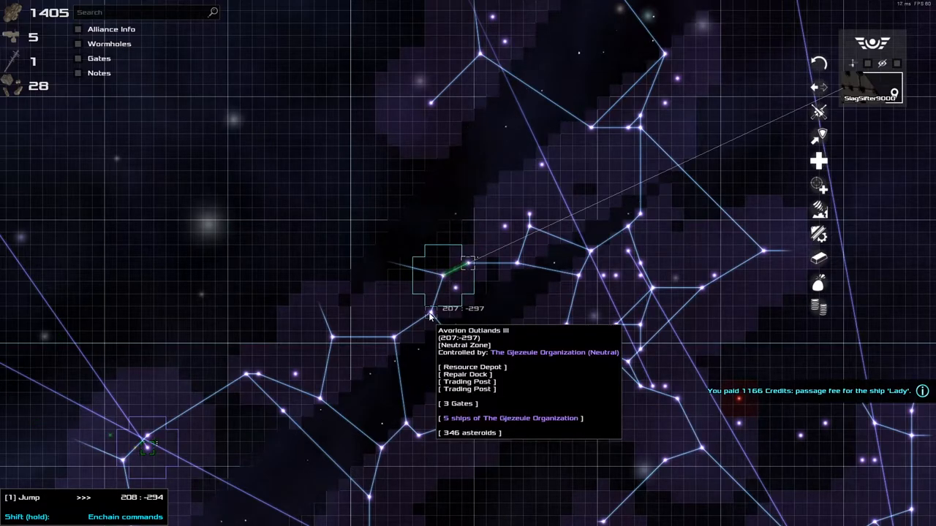
mouse_move(351, 338)
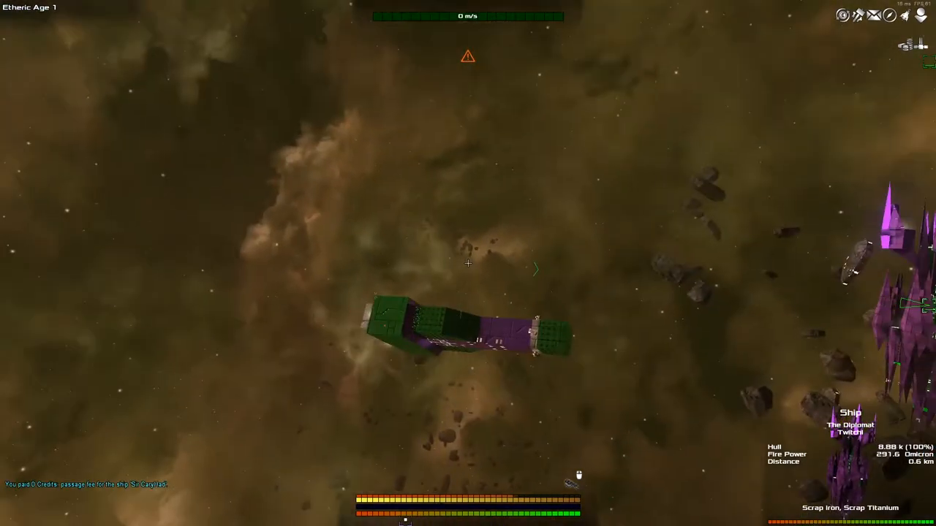
Bring up the Galaxy Map to route the fleet toward Phantom of Power II
key("m")
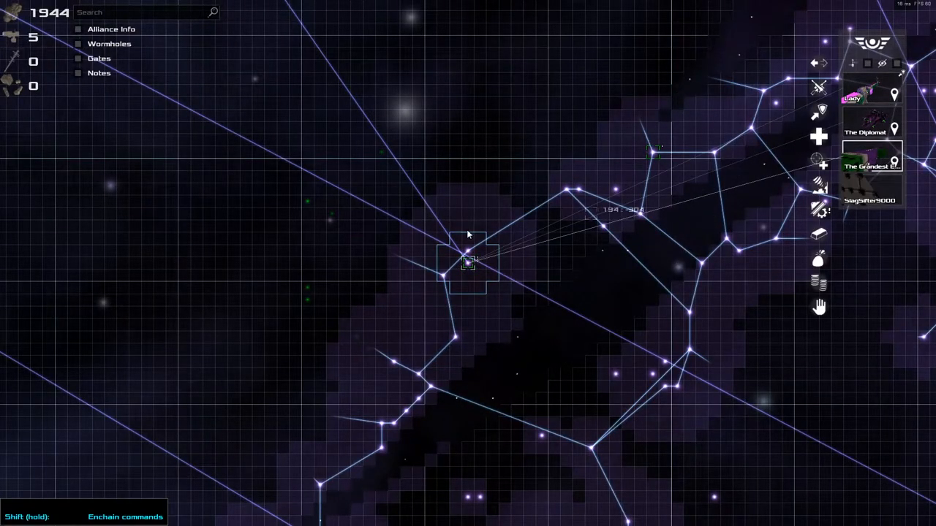
mouse_move(820, 108)
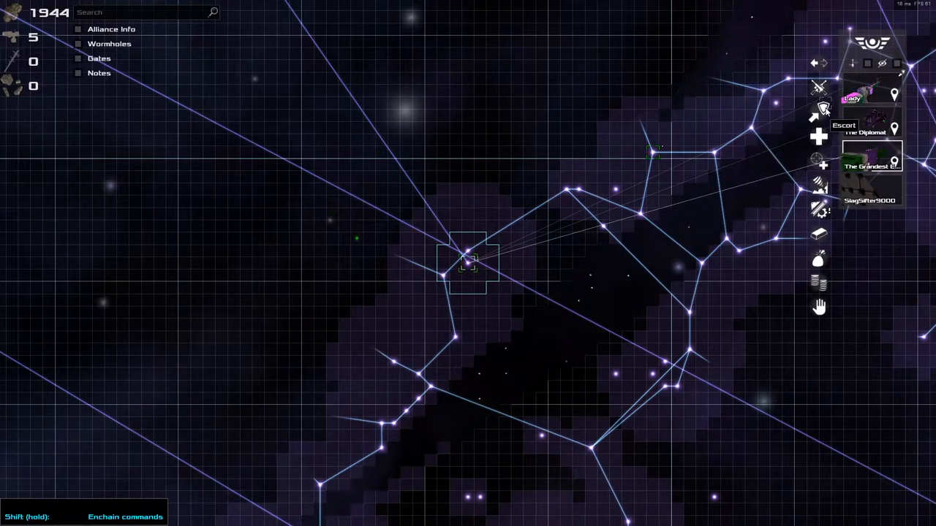
mouse_move(563, 275)
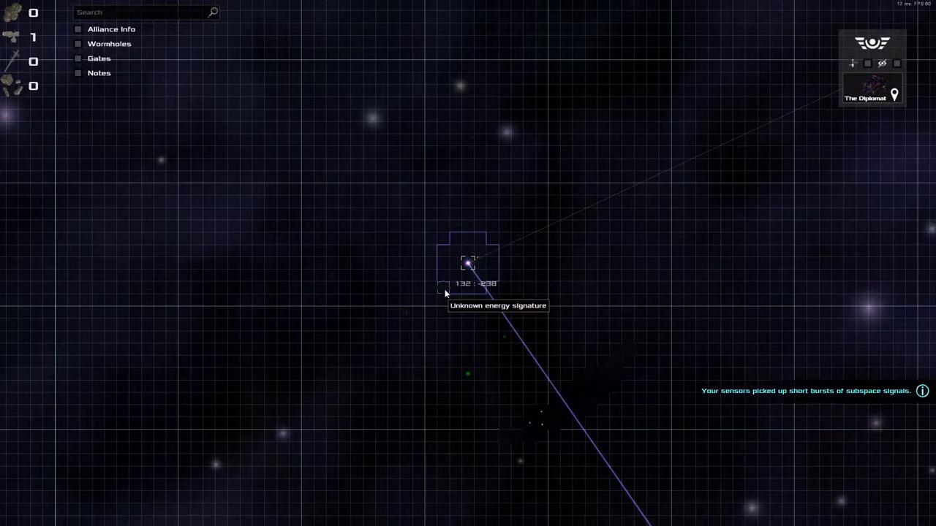
mouse_move(518, 308)
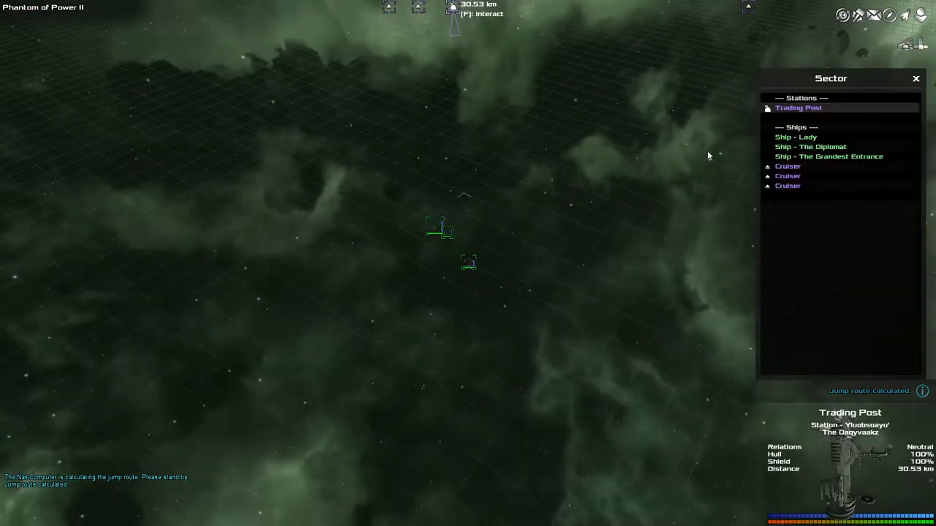
Bring up The Diplomat's ship window to reach its upgrades
left_click(915, 79)
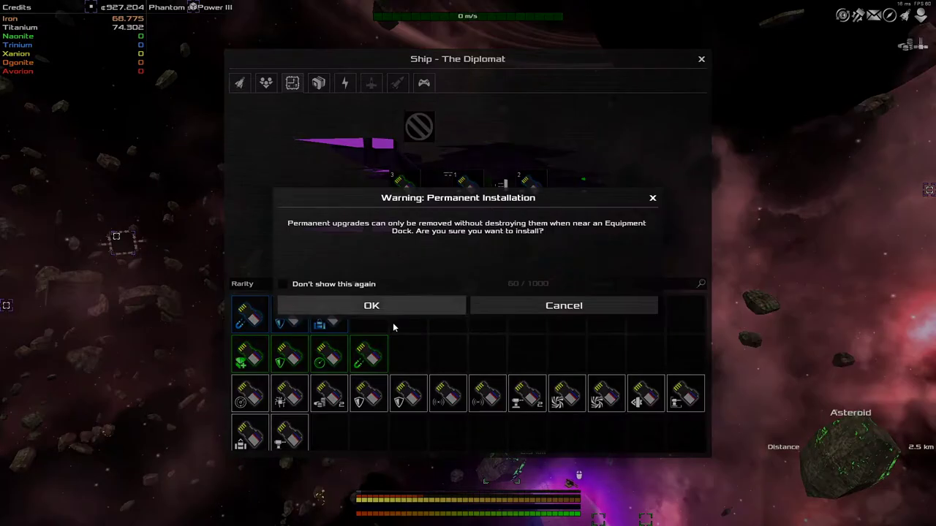
Confirm the permanent installation warning and close The Diplomat's ship window
left_click(372, 306)
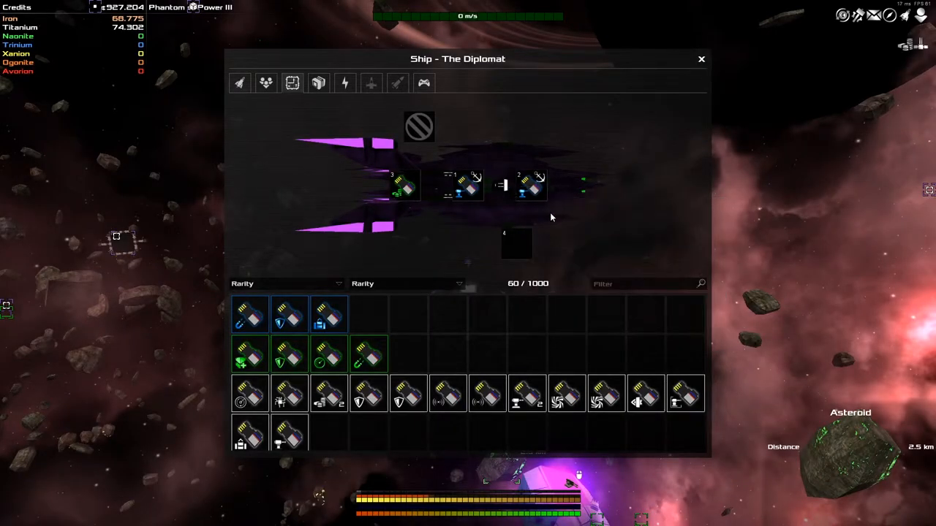
left_click(700, 58)
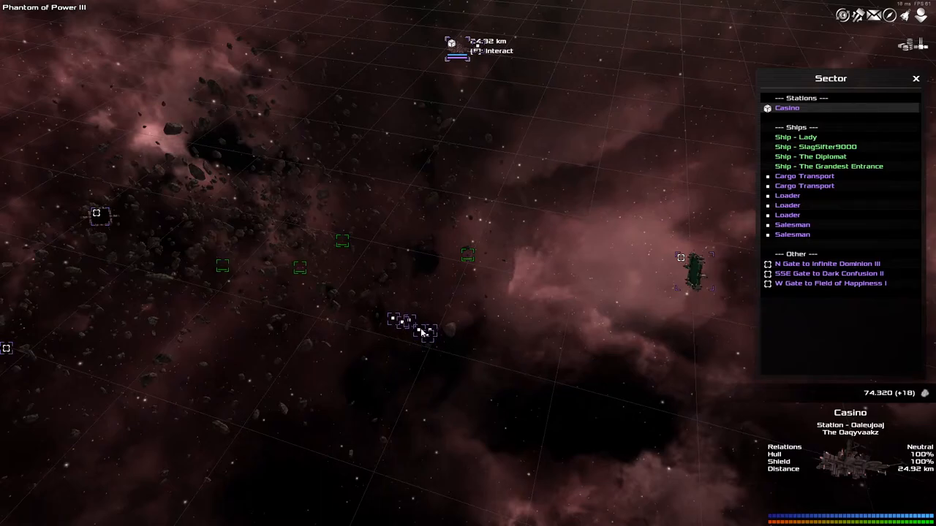
Select the mining ships to give them the Mine order in this sector
left_click(787, 196)
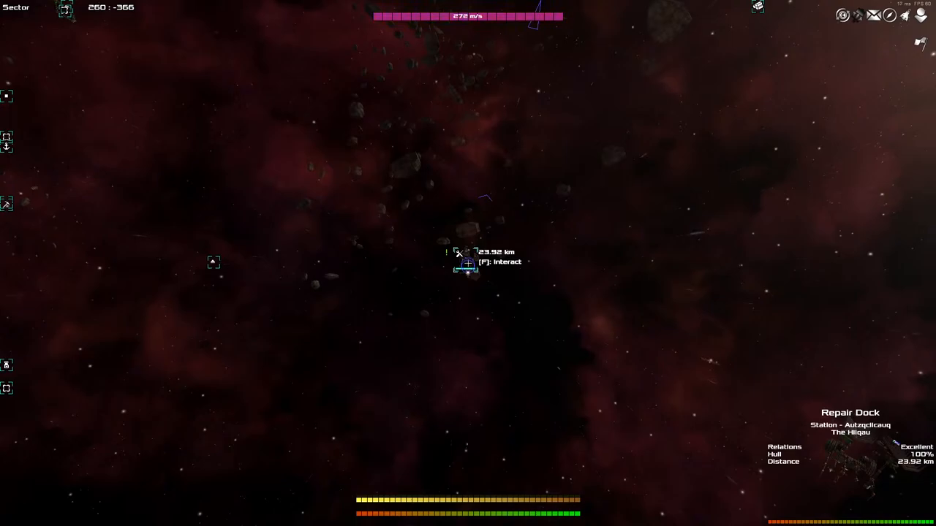
Interact with the Repair Dock once in range to bring up its menu
key("f")
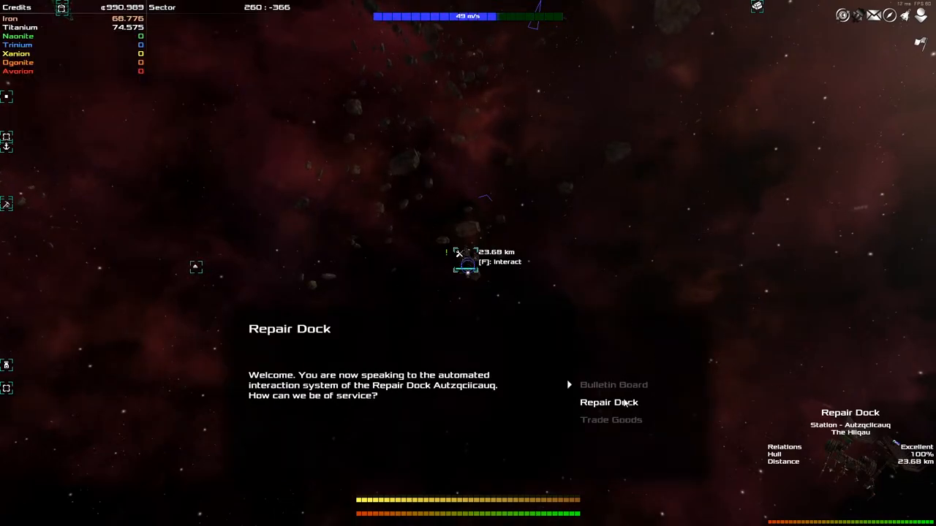
Reconstruct the Lady with a token at the Repair Dock, check the Buy Token offer, and leave
left_click(608, 402)
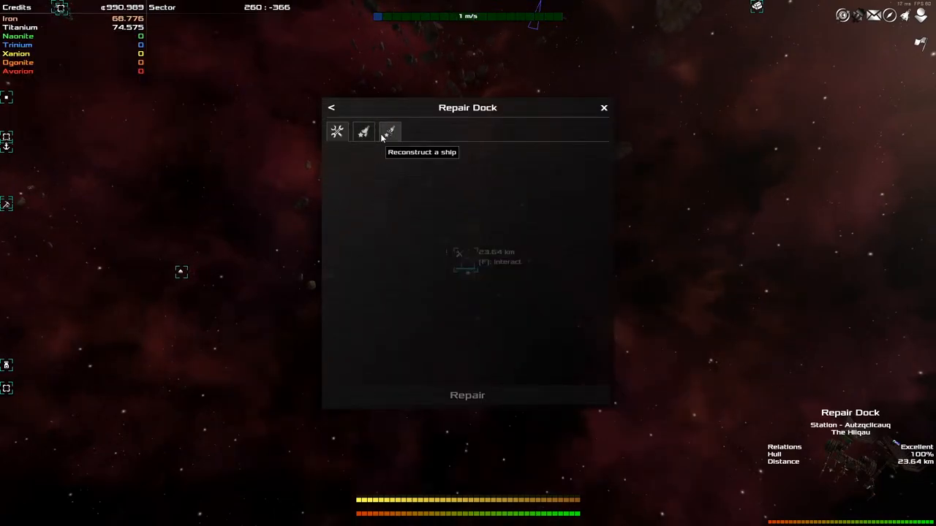
left_click(389, 132)
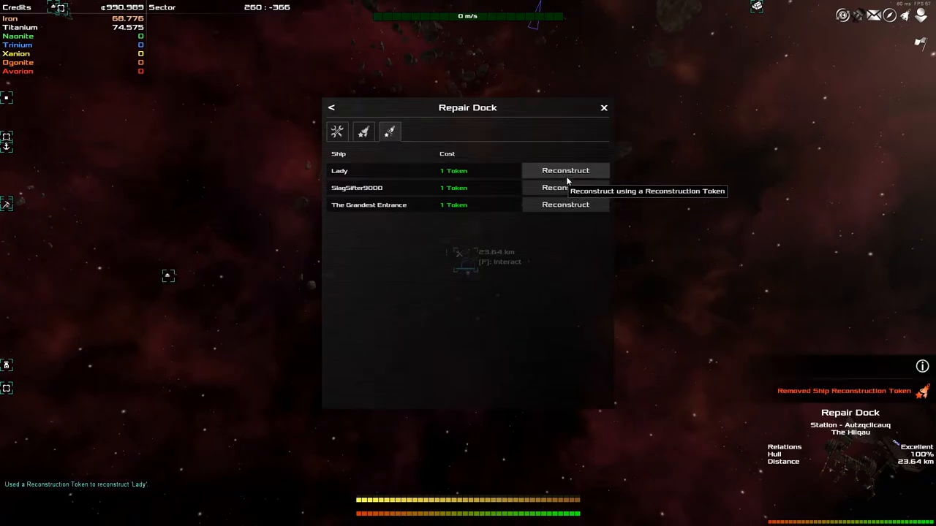
left_click(564, 170)
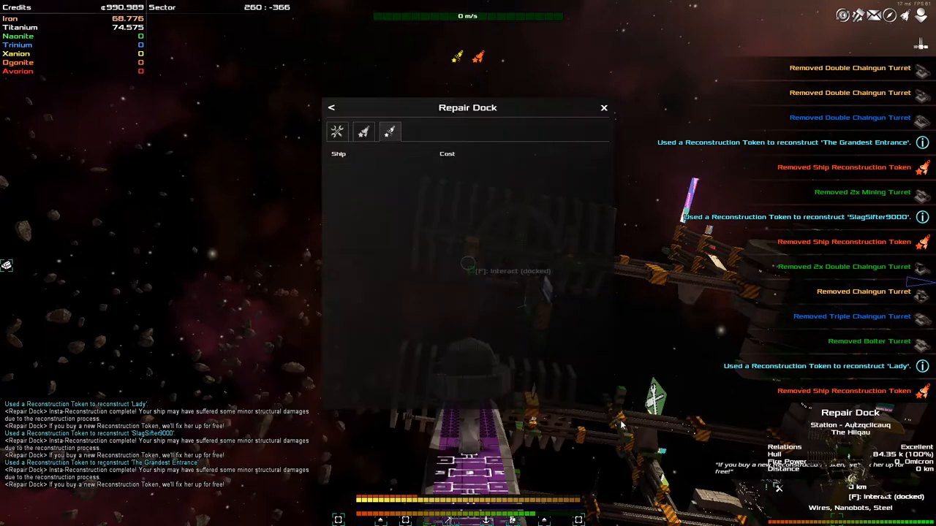
left_click(363, 131)
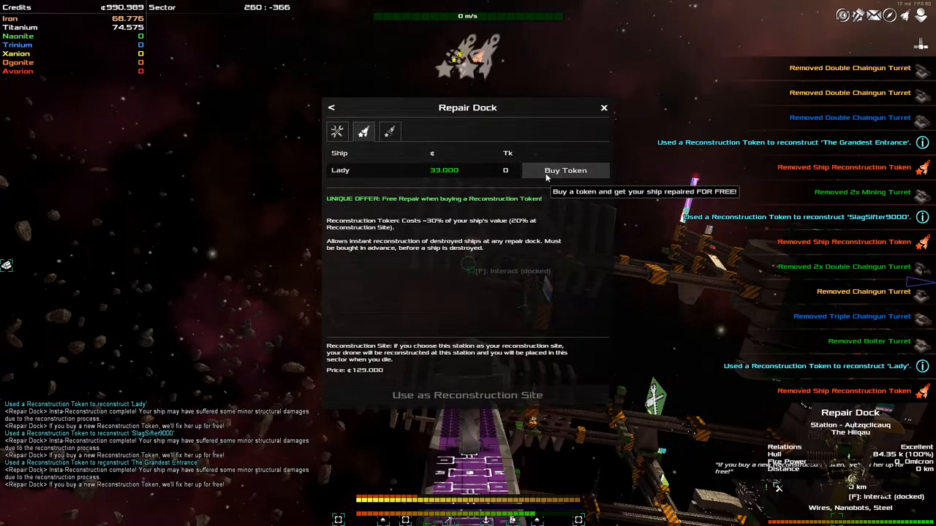
left_click(602, 108)
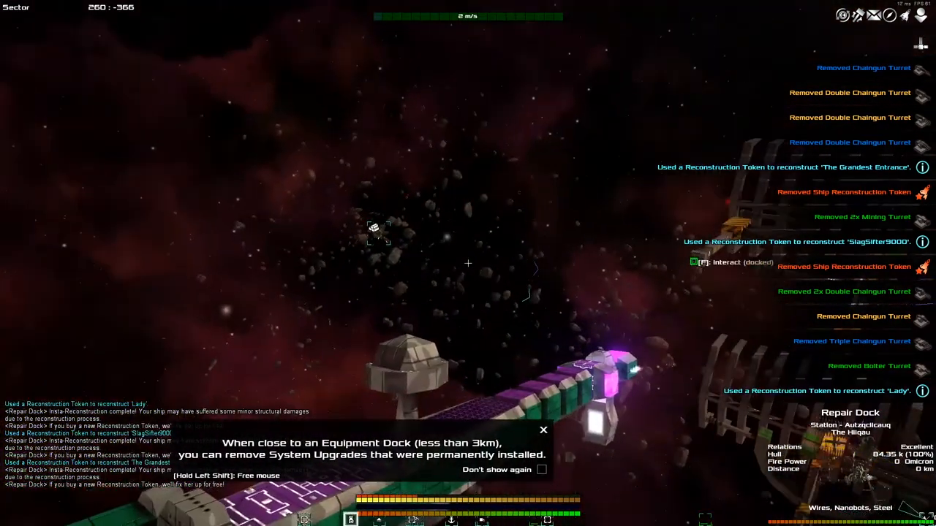
Dismiss the Equipment Dock tip before entering build mode
left_click(544, 430)
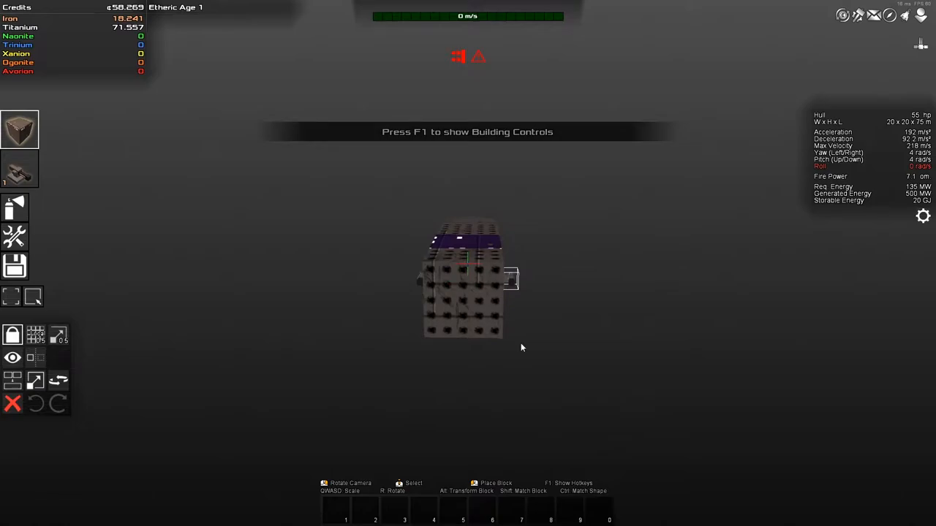
mouse_move(539, 348)
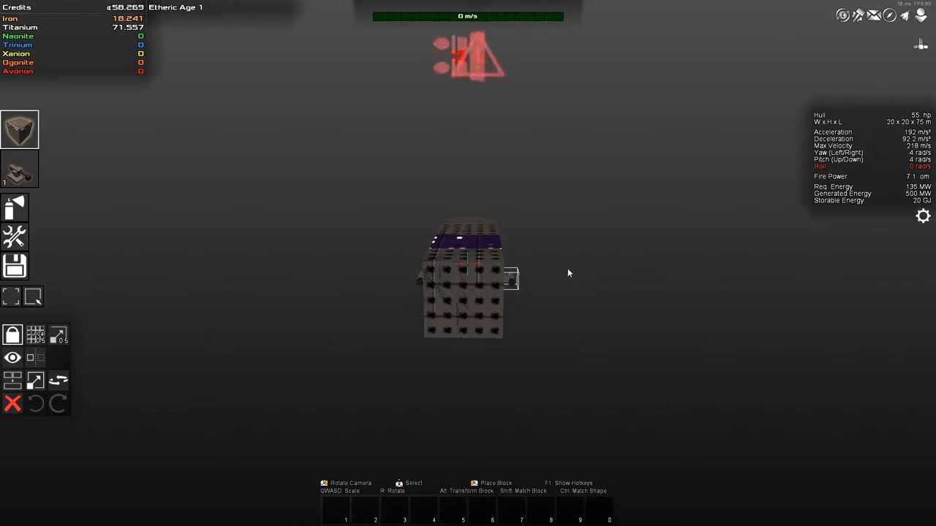
mouse_move(538, 288)
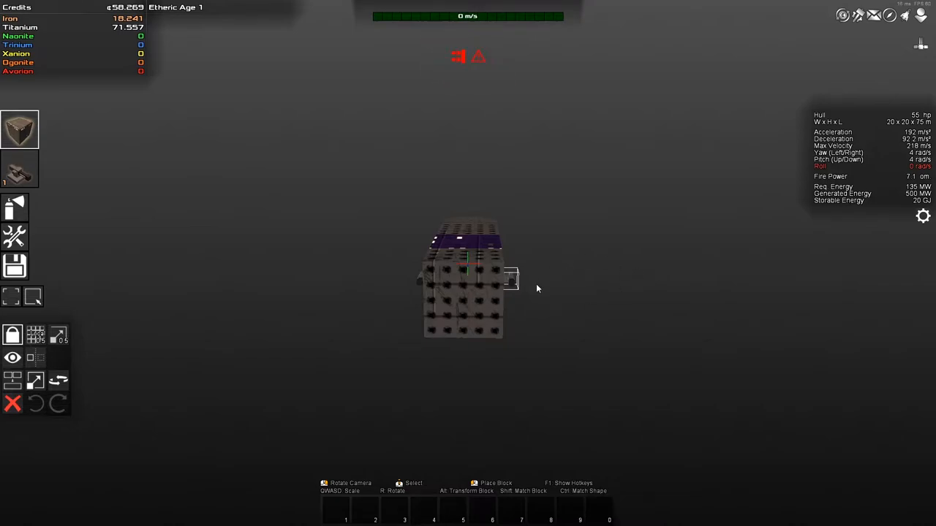
Show the Turrets inventory panel in the ship builder
left_click(20, 170)
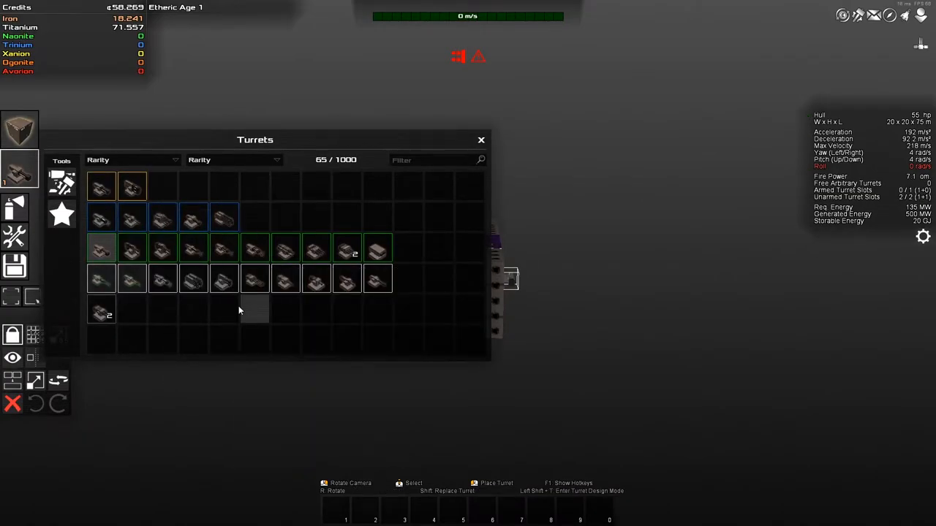
mouse_move(162, 278)
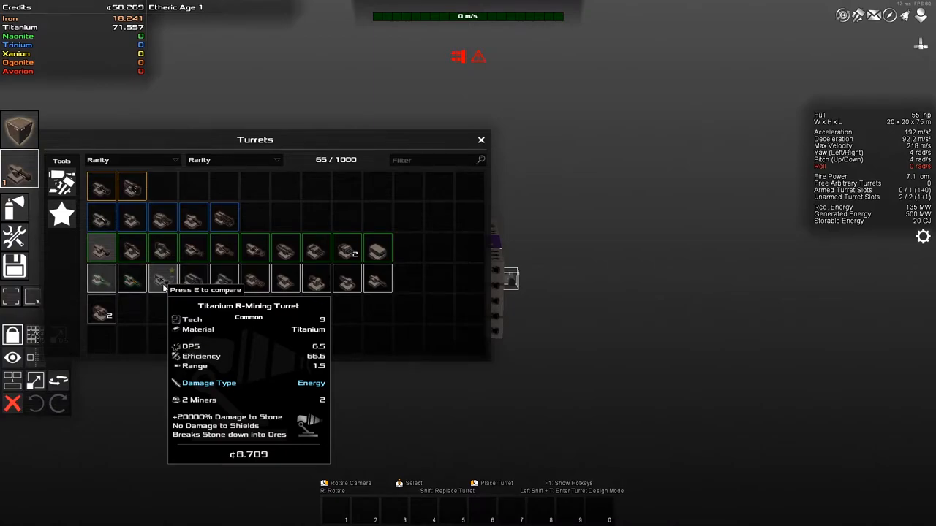
mouse_move(101, 278)
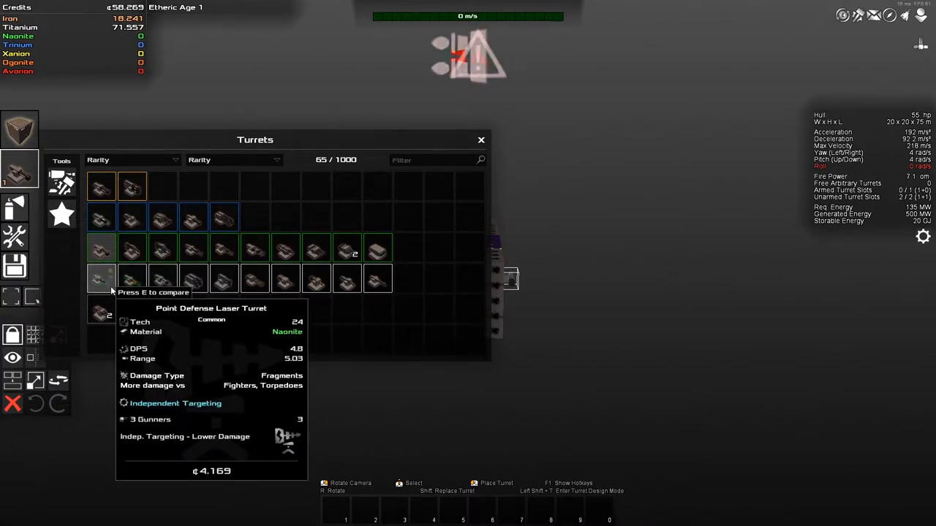
mouse_move(316, 279)
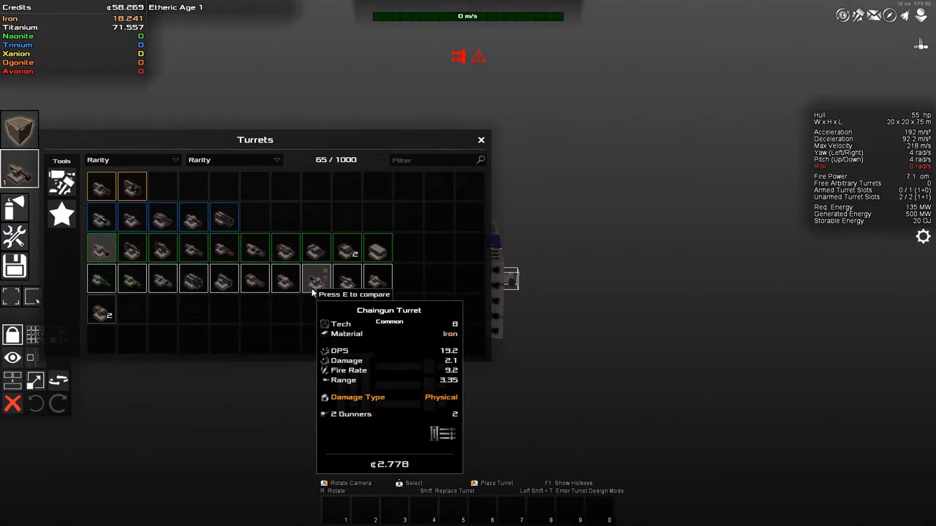
mouse_move(194, 278)
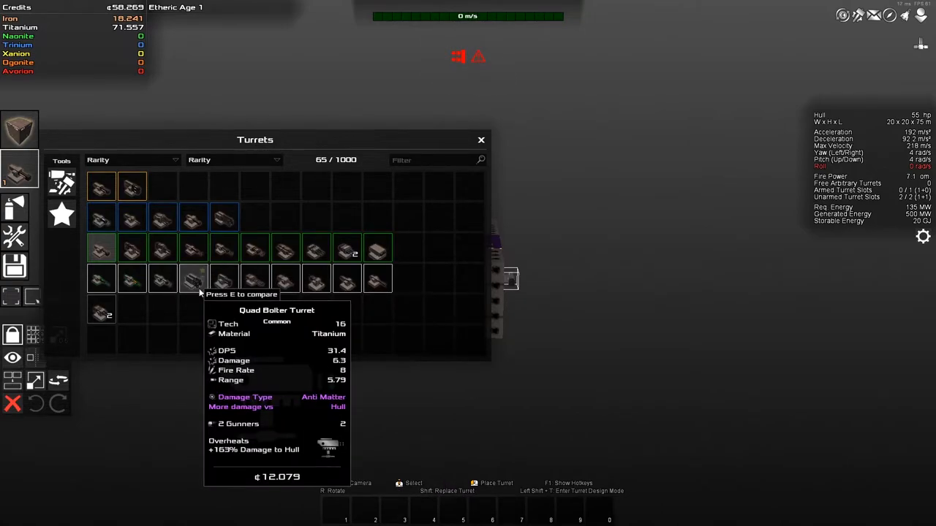
mouse_move(162, 280)
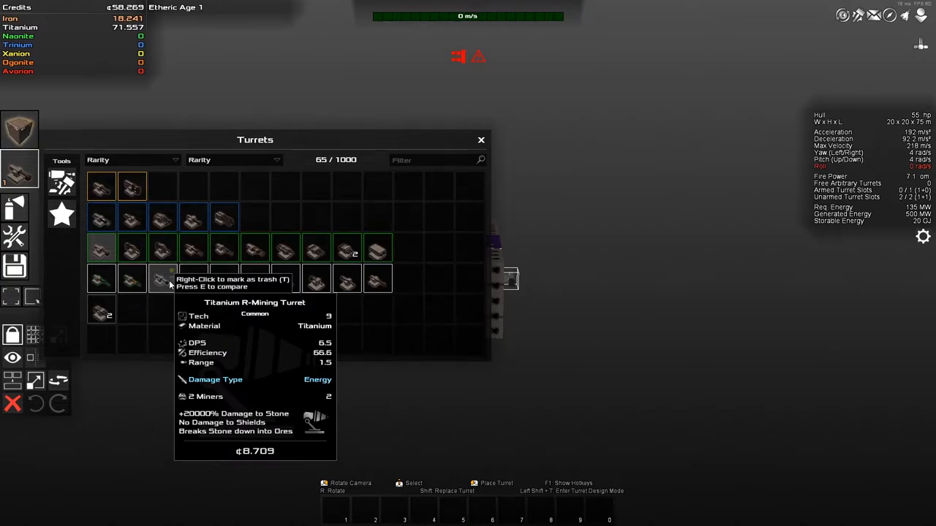
mouse_move(6, 132)
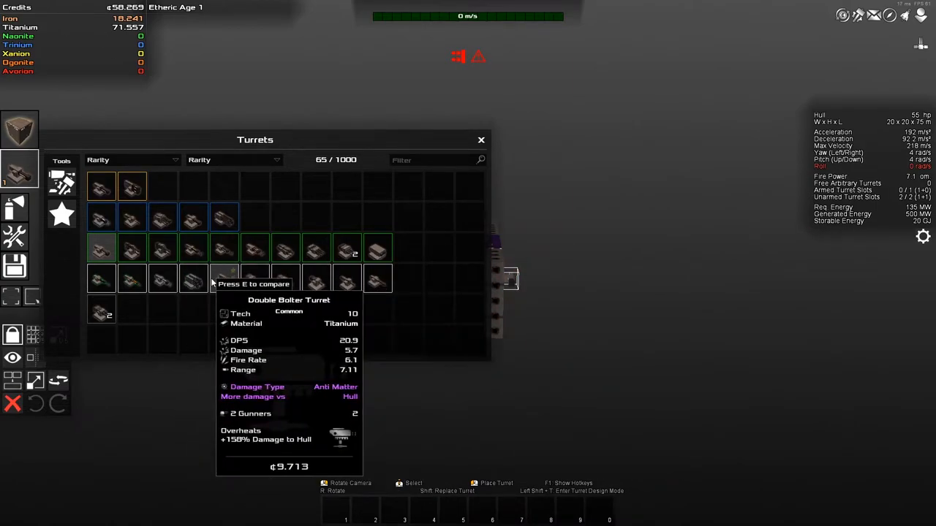
mouse_move(32, 95)
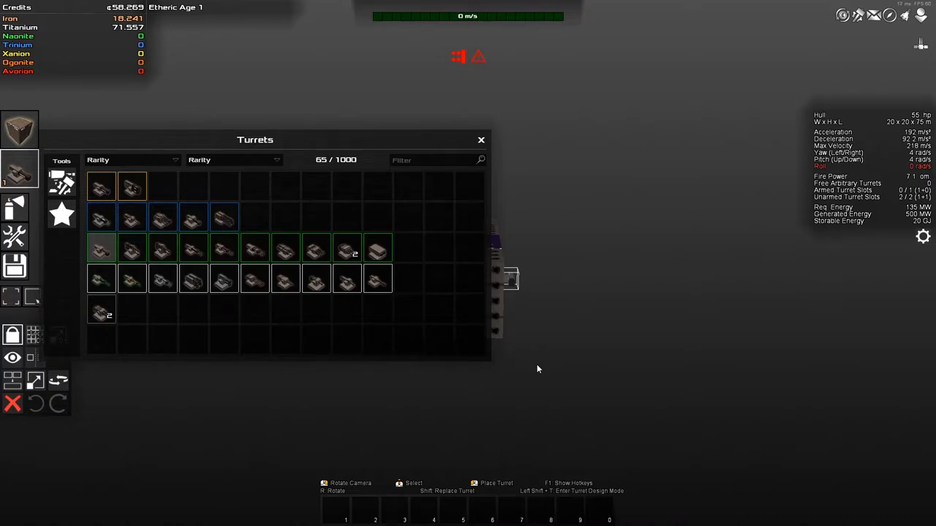
mouse_move(101, 278)
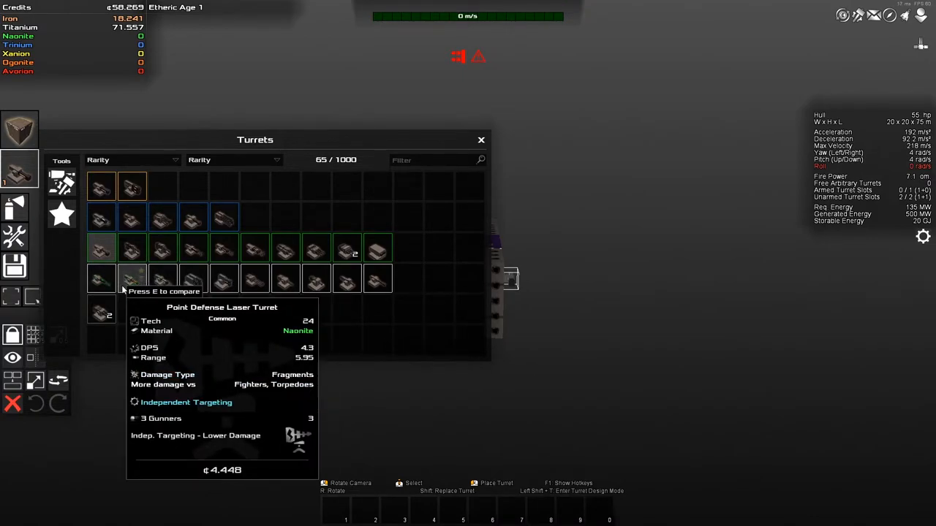
mouse_move(163, 279)
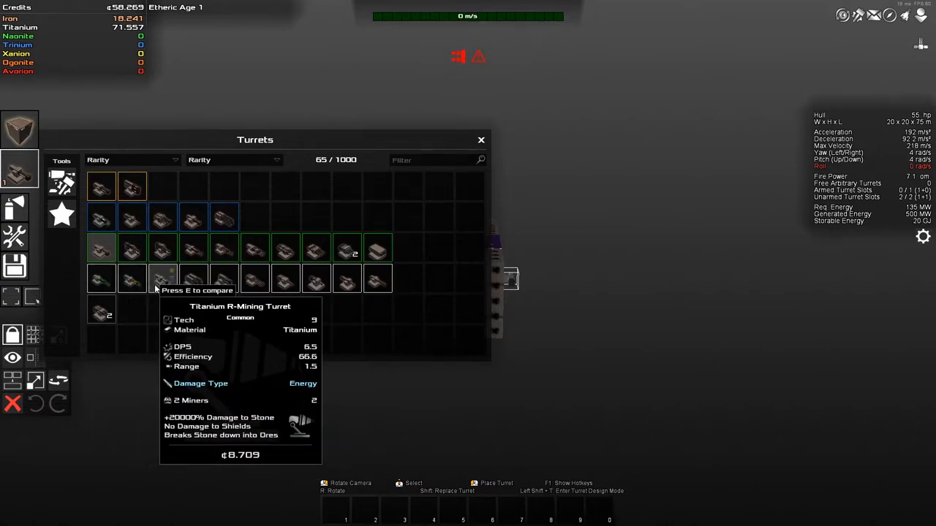
mouse_move(193, 281)
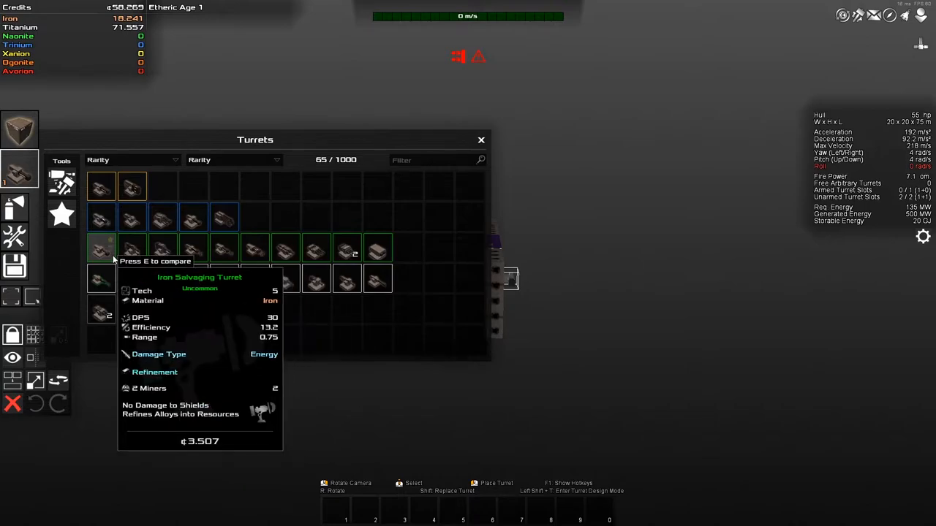
mouse_move(196, 295)
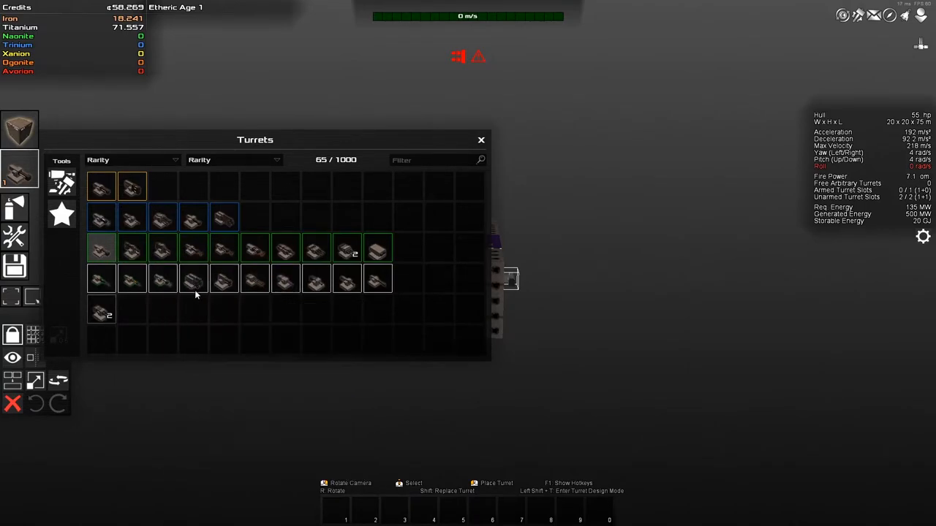
mouse_move(131, 249)
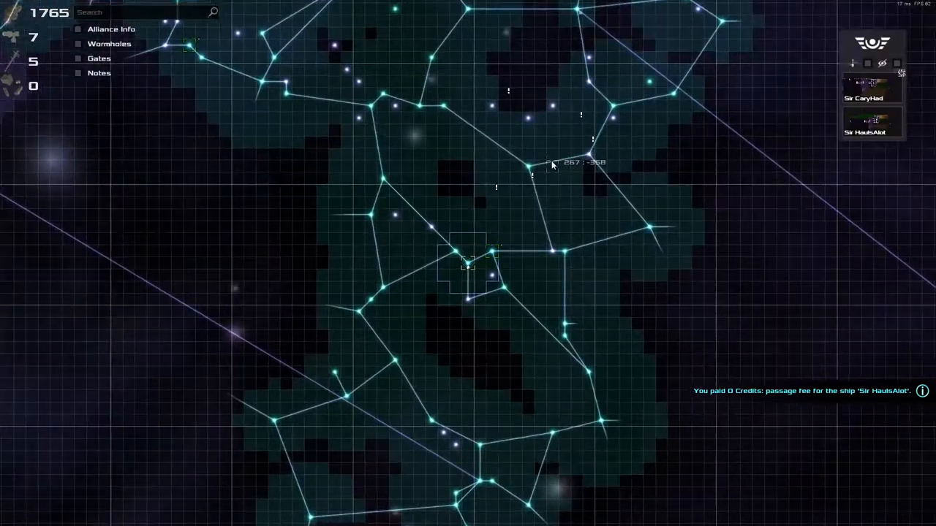
Return from the Galaxy Map to the sector and hail the Equipment Dock
left_click(467, 265)
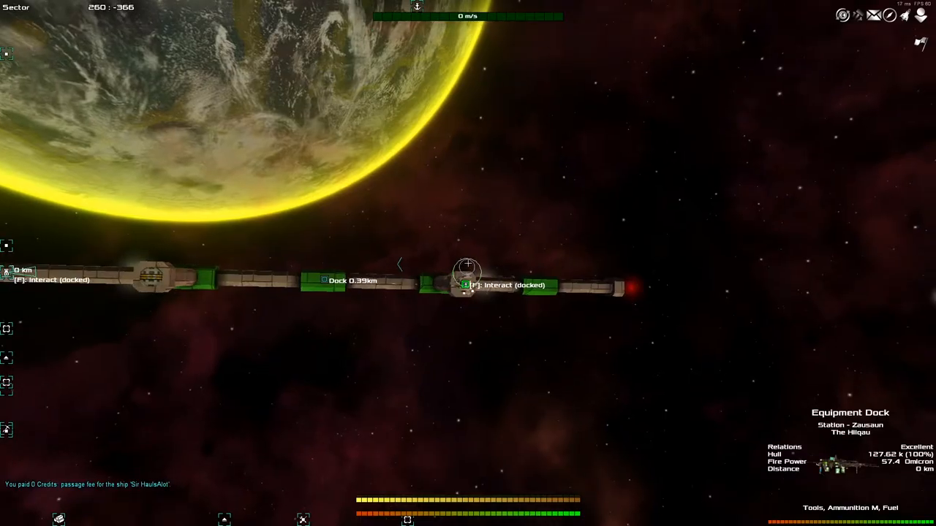
key("f")
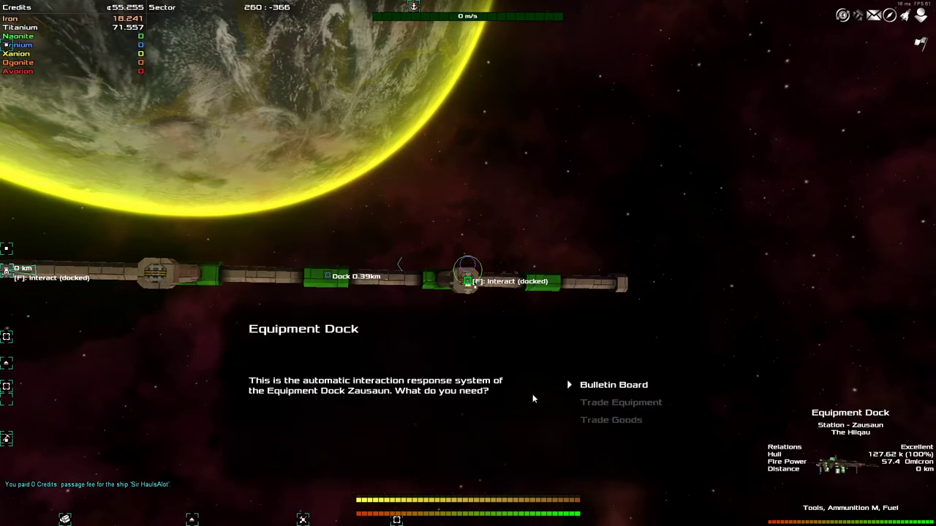
Browse the Equipment Dock's turrets for sale, then leave the dock
left_click(620, 403)
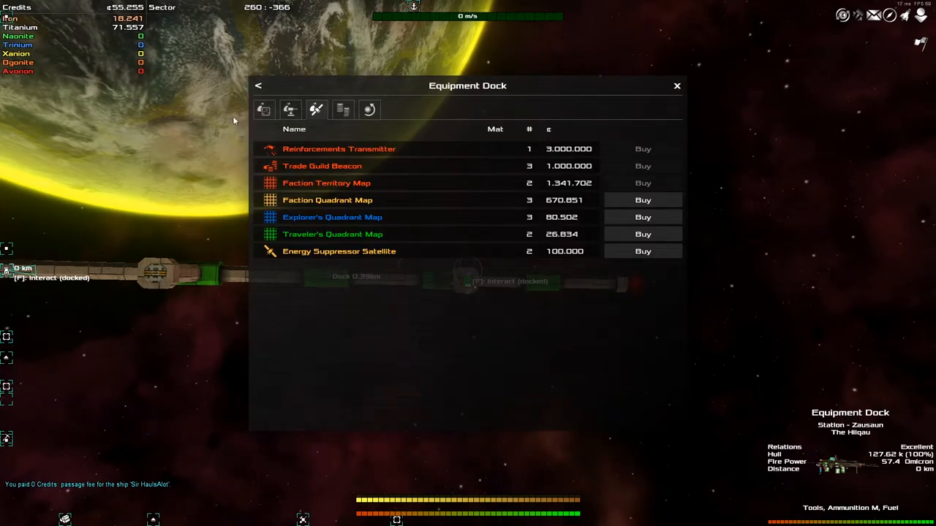
left_click(289, 109)
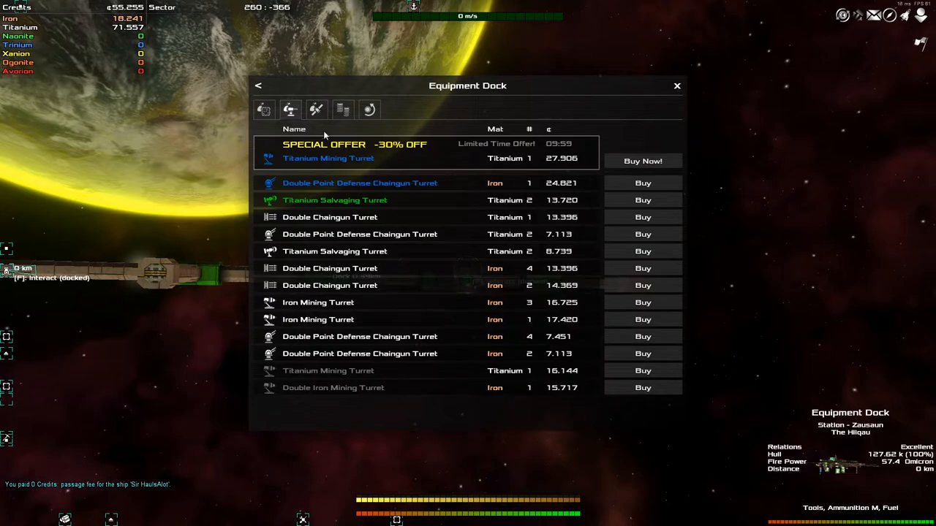
mouse_move(561, 146)
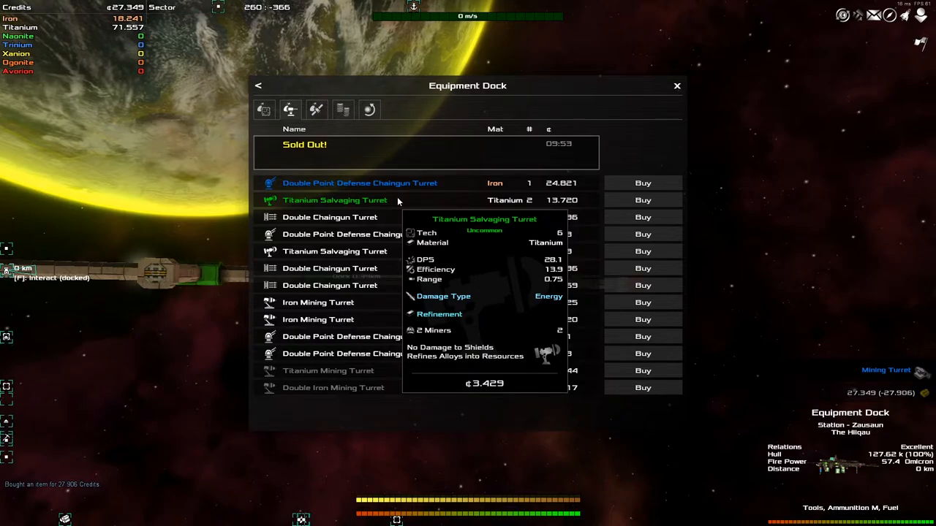
mouse_move(427, 216)
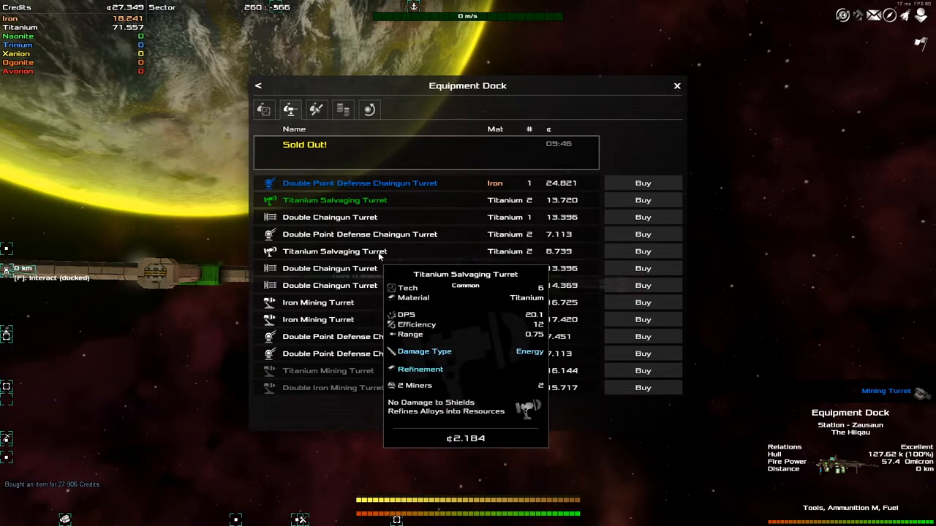
mouse_move(369, 234)
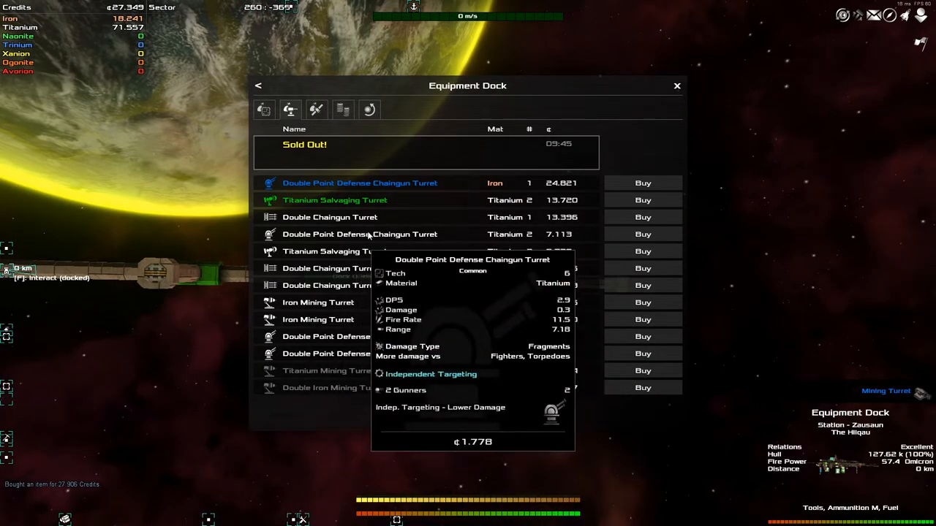
left_click(675, 85)
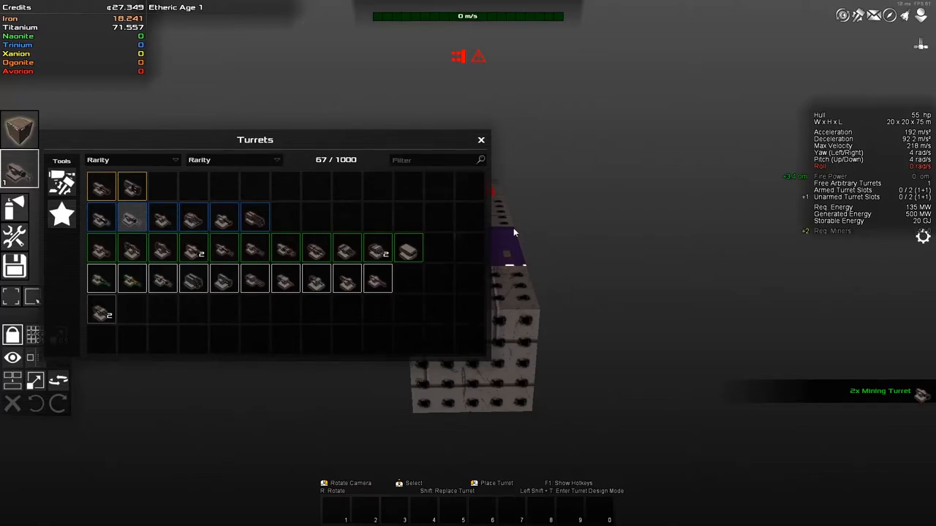
Close the turret inventory and rotate the view to see the ship's hull from the side
left_click(481, 140)
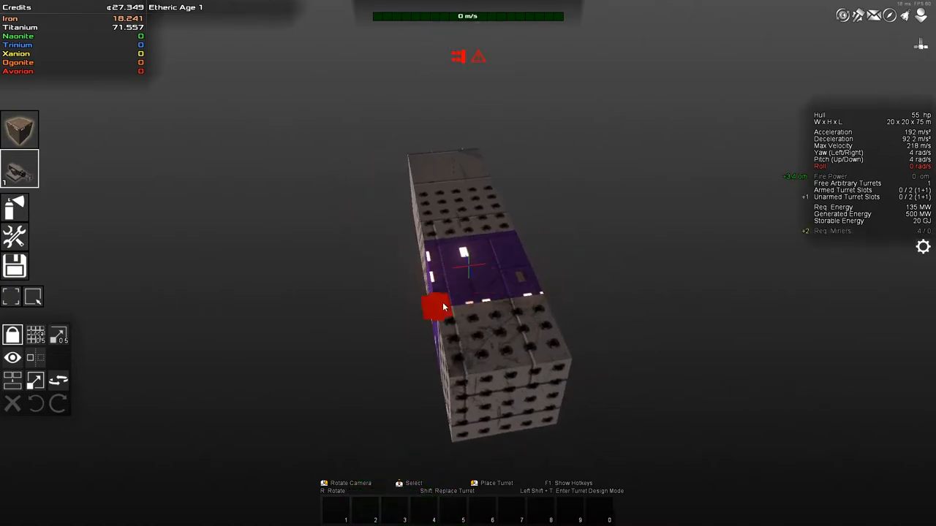
left_click_drag(468, 293, 512, 295)
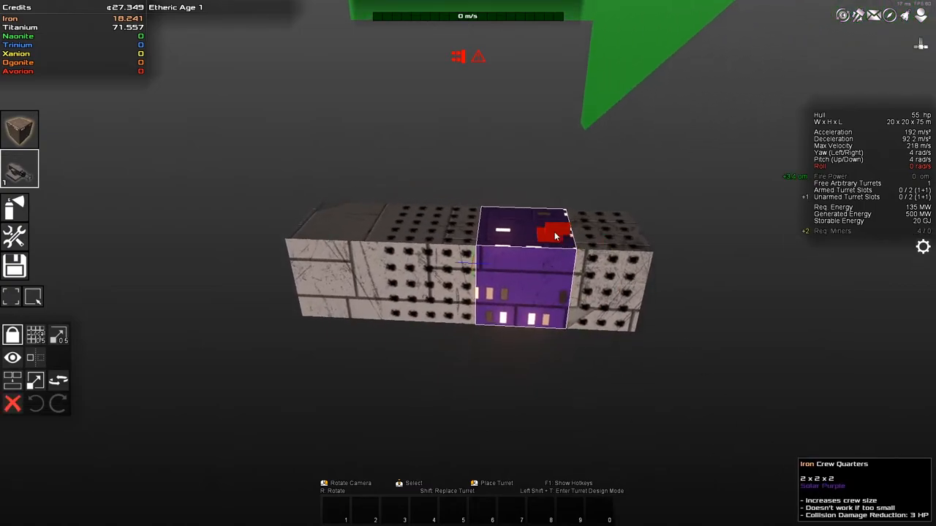
left_click_drag(556, 234, 505, 292)
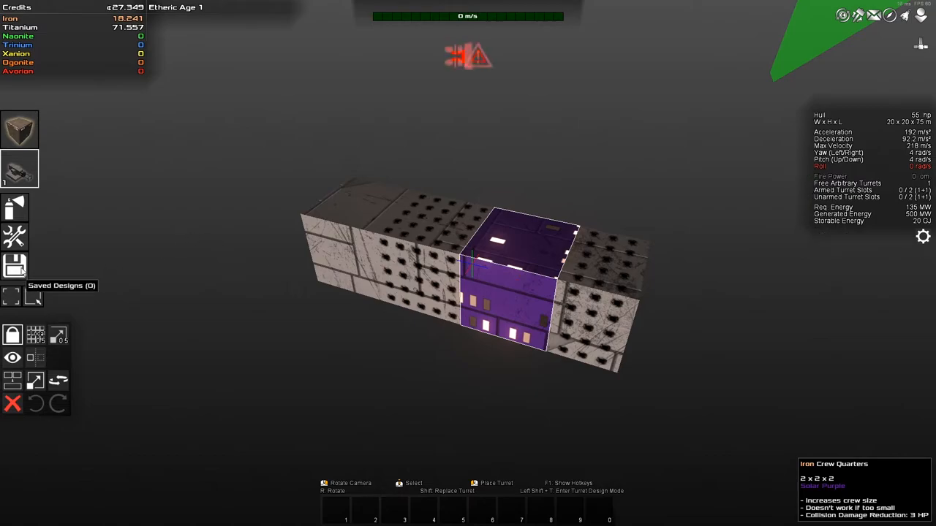
Re-apply the saved design in Titanium with Keep Unavailable Blocks, then close Saved Designs
left_click(16, 266)
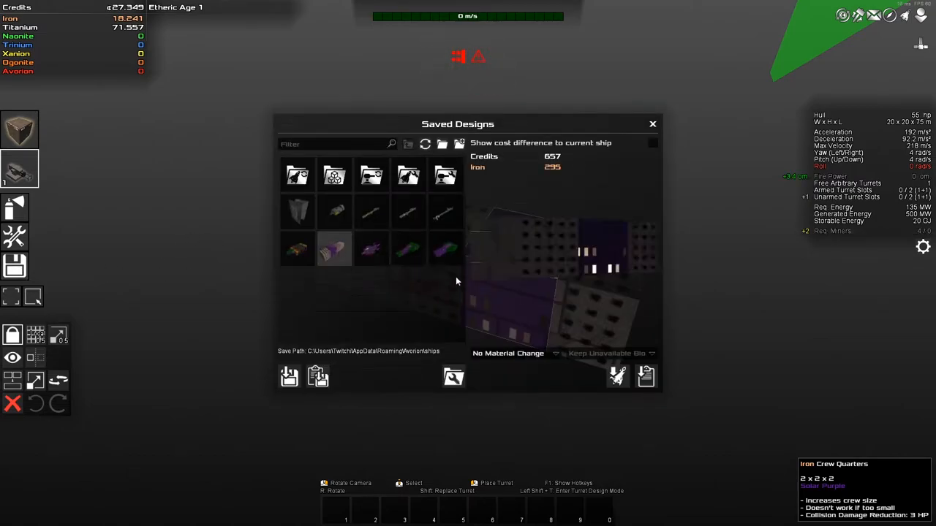
left_click(507, 352)
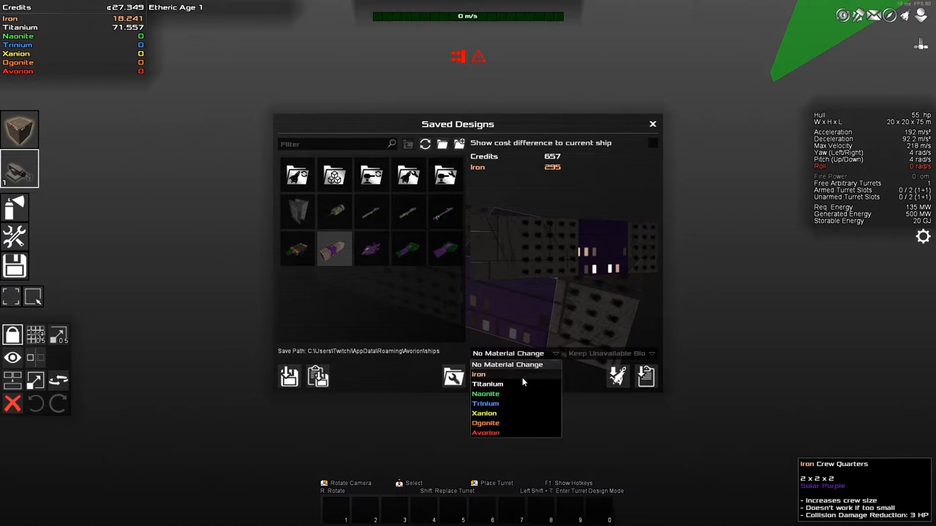
left_click(487, 383)
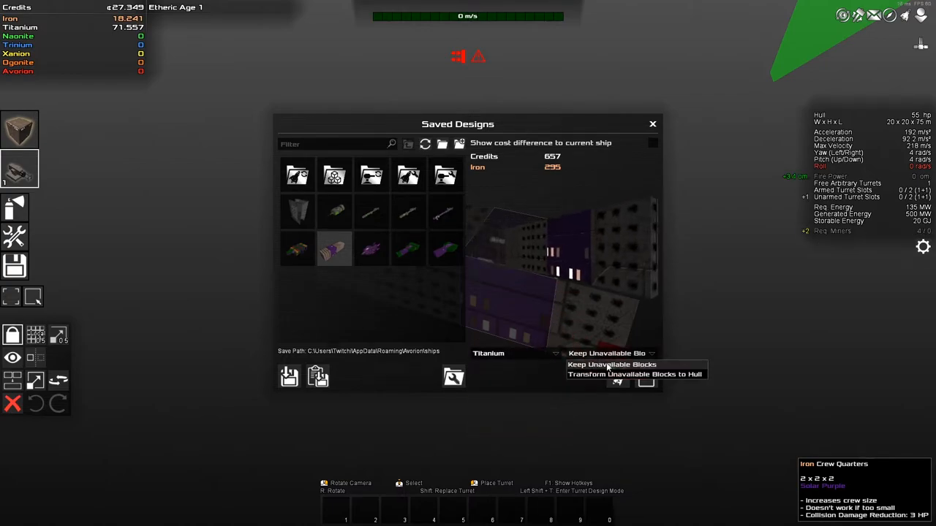
left_click(611, 364)
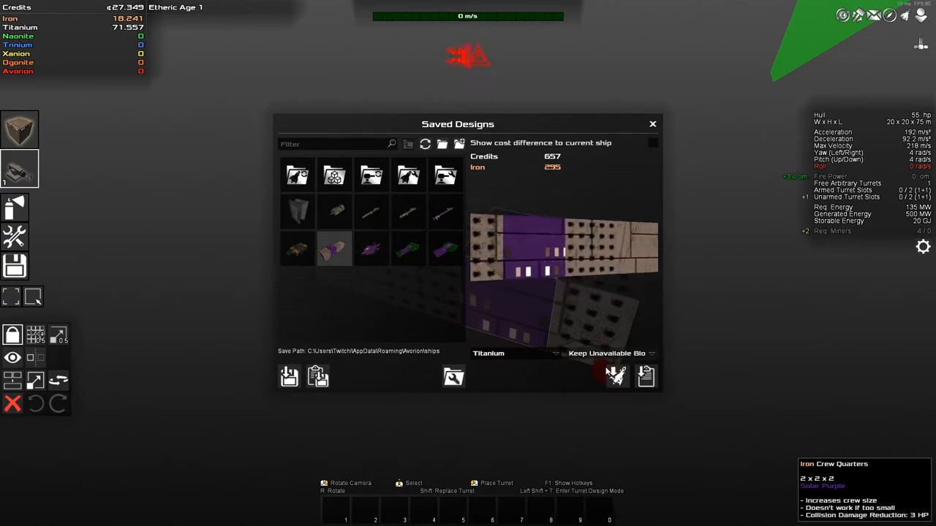
left_click(615, 376)
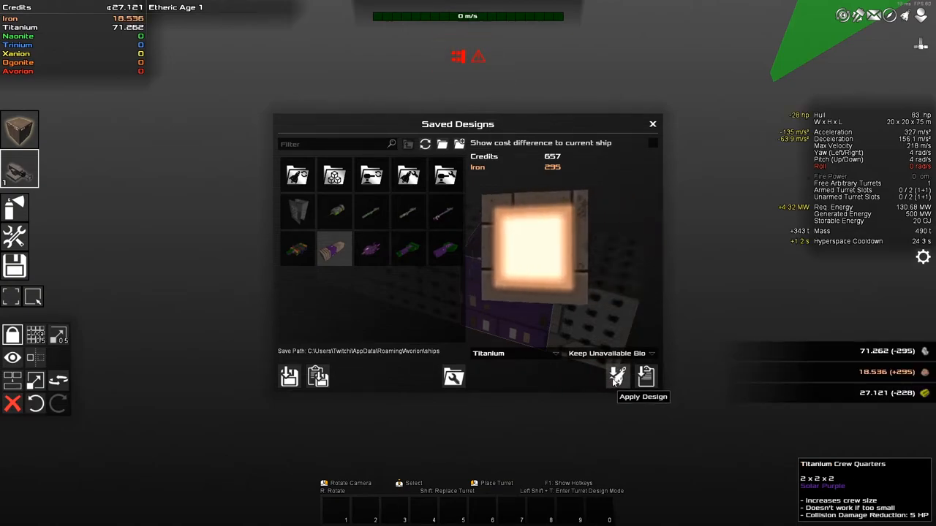
left_click(647, 378)
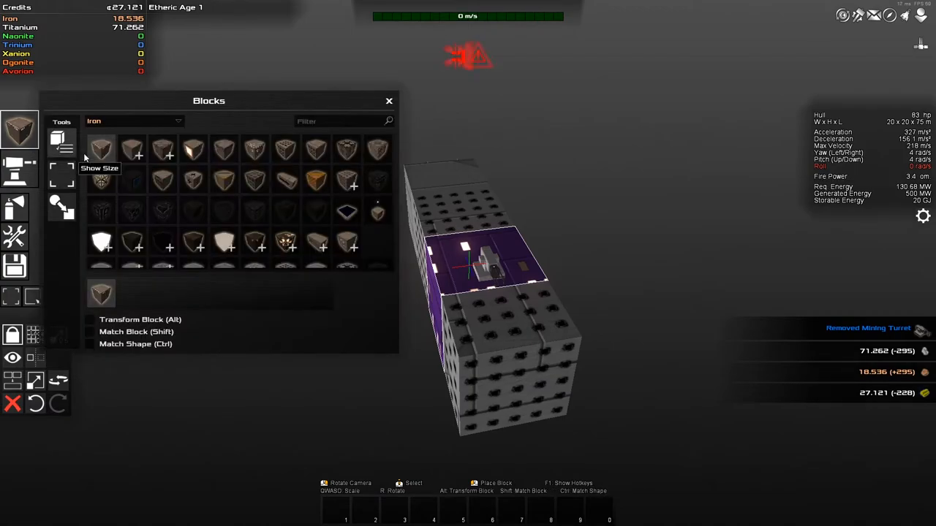
Add Titanium hull blocks to enlarge the mining ship, then bring up the turret inventory
left_click(135, 120)
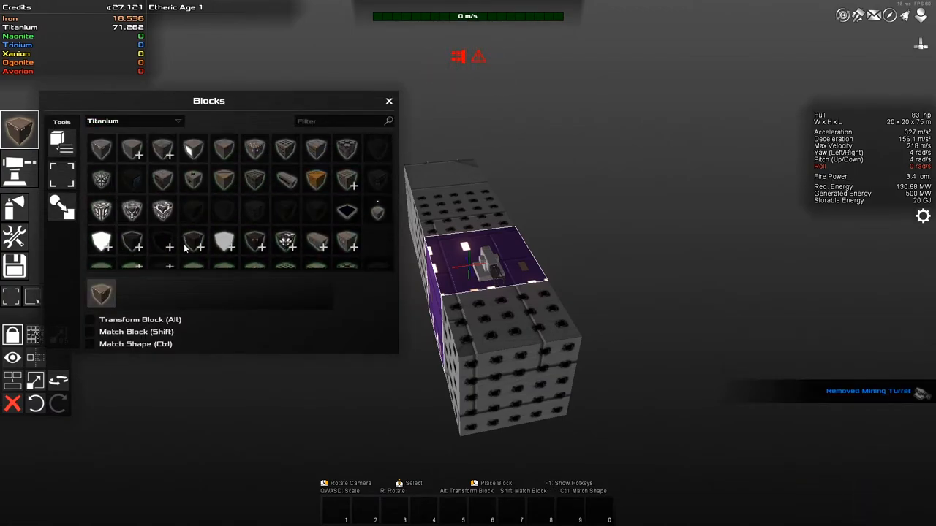
mouse_move(101, 147)
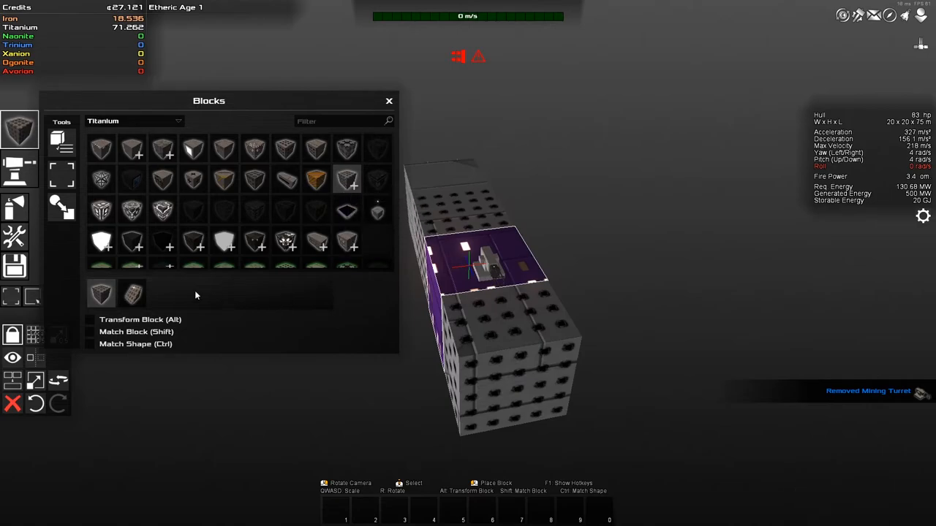
mouse_move(186, 288)
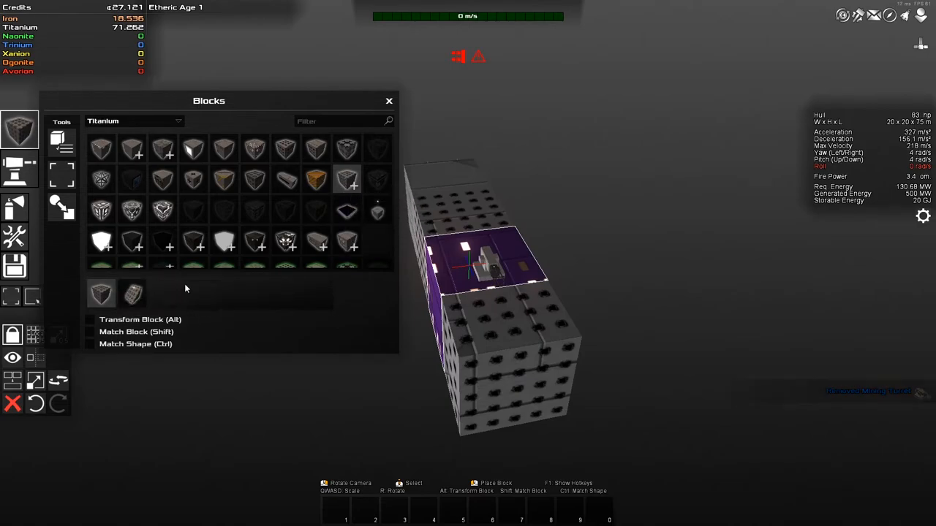
left_click(390, 101)
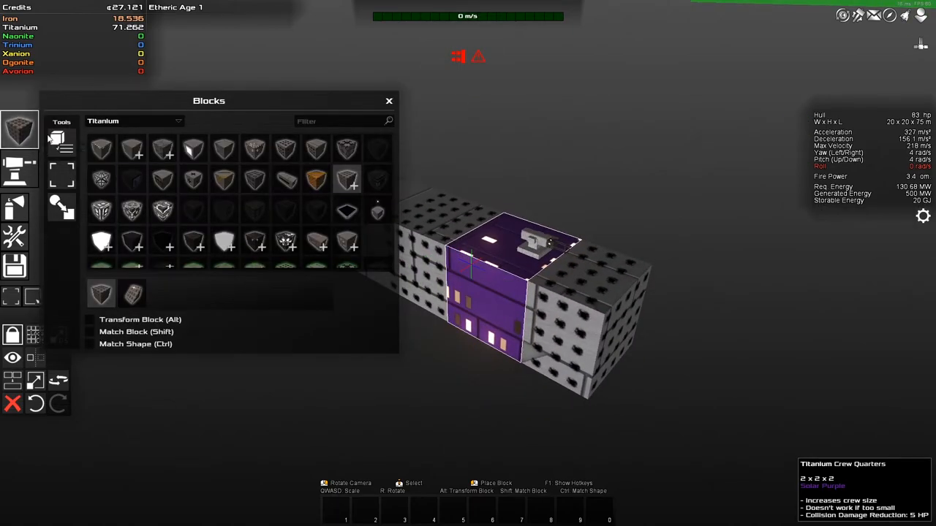
mouse_move(286, 149)
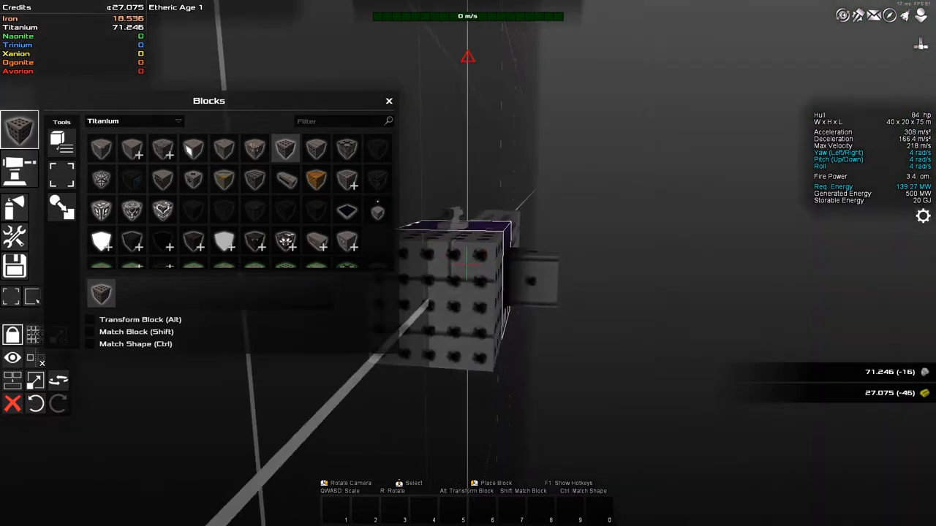
left_click(389, 100)
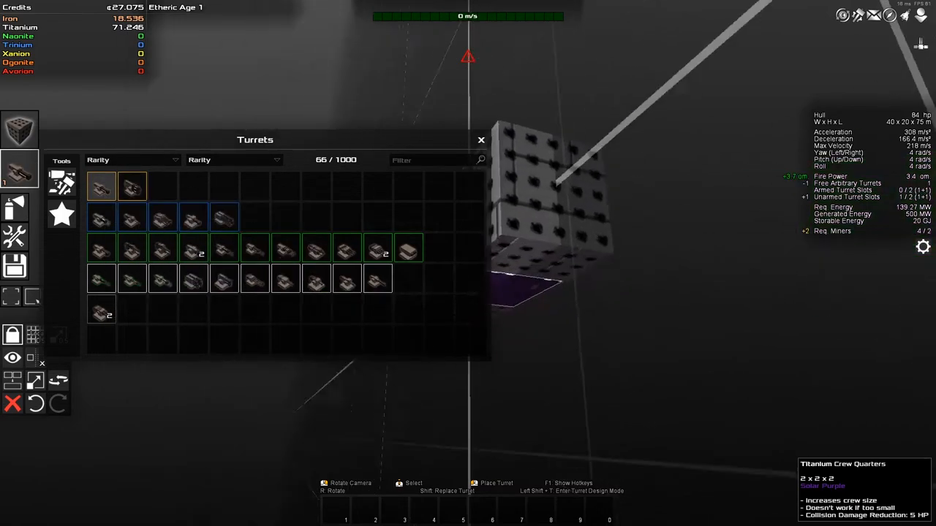
Exit Build Mode back to space and bring up the galaxy map with M
left_click(481, 140)
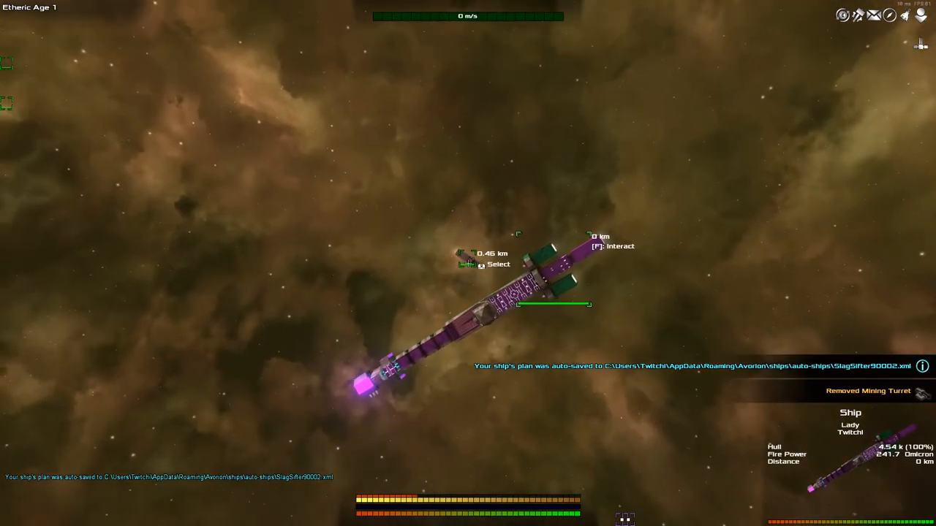
key("m")
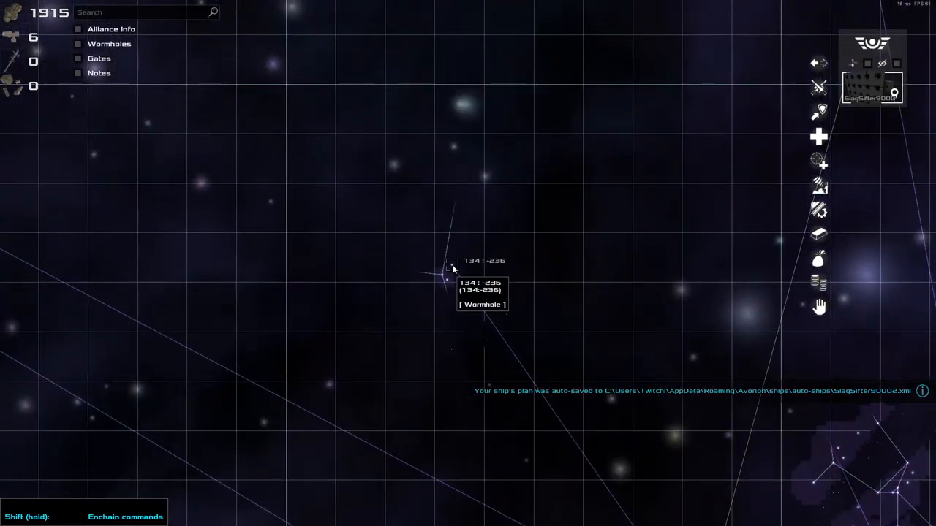
Select the adjacent Phantom of Power III sector to see its casino, gates and 1097 asteroids
left_click(450, 269)
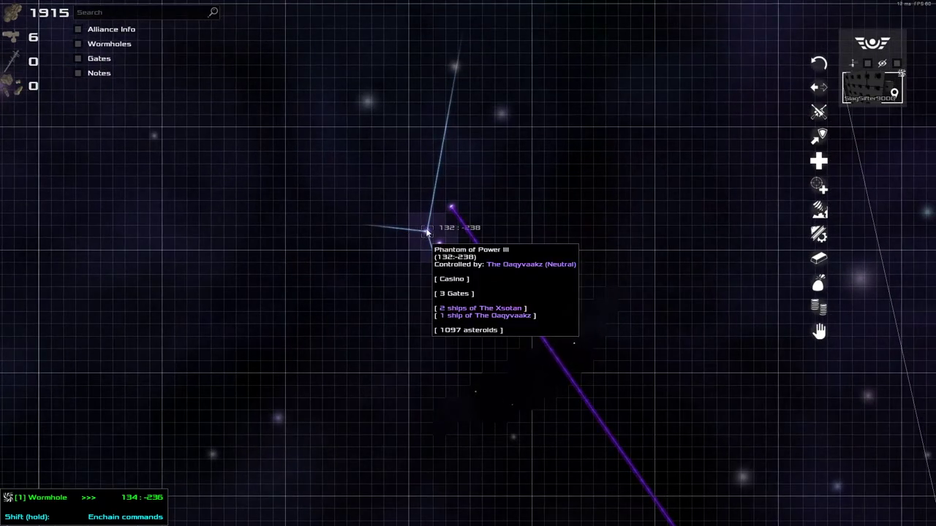
mouse_move(438, 243)
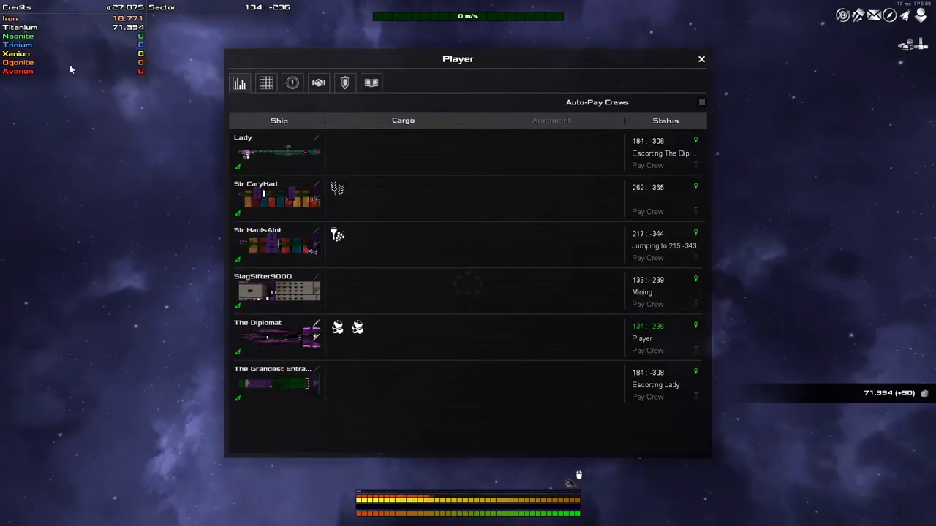
Return to the galaxy map and bring up navigation options for the sector beside the mining ship
left_click(700, 58)
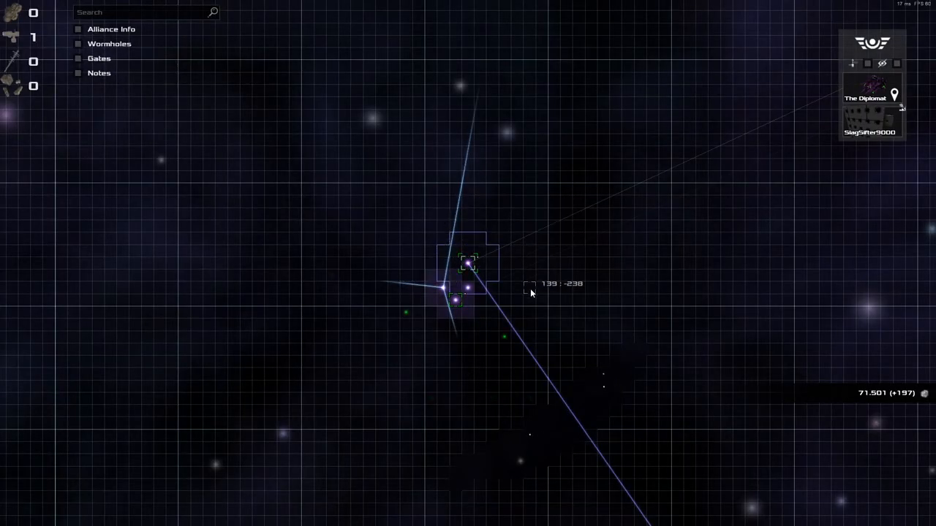
mouse_move(465, 307)
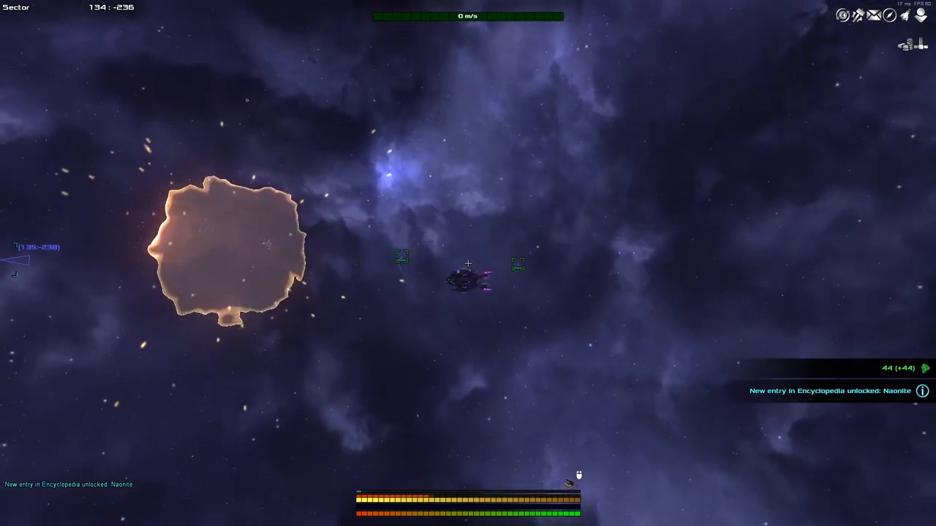
right_click(468, 266)
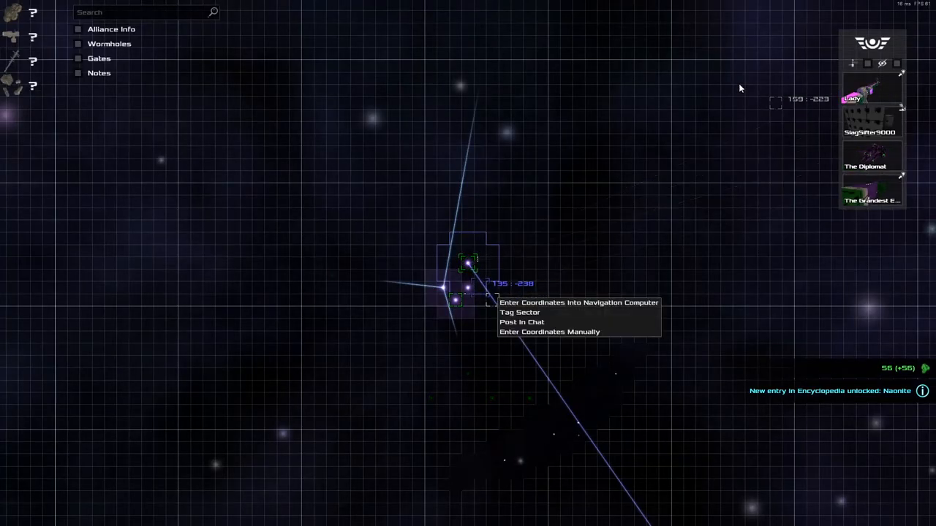